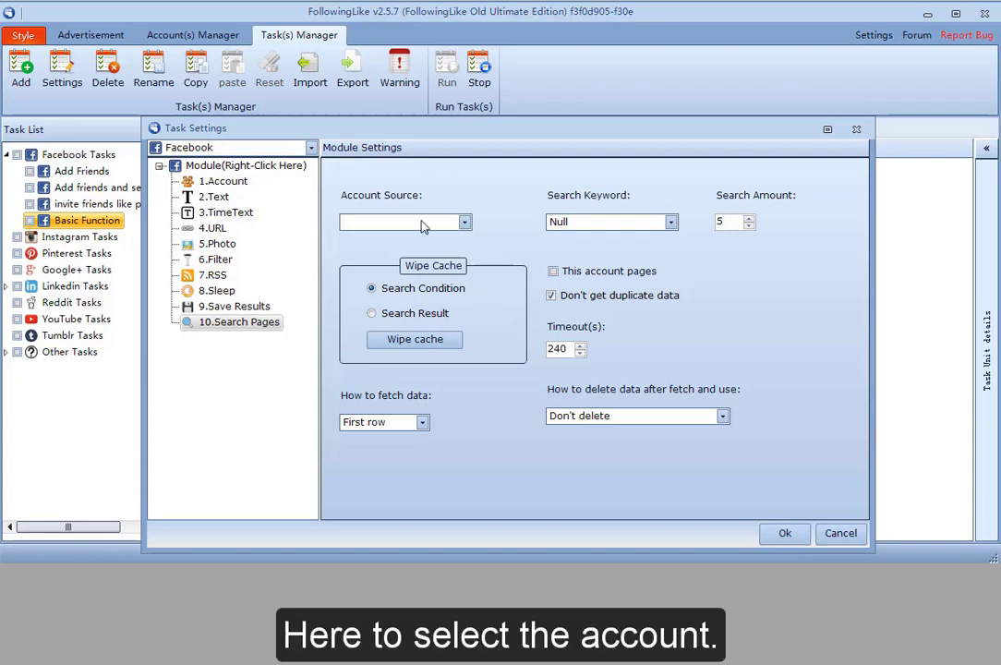
mouse_move(598, 225)
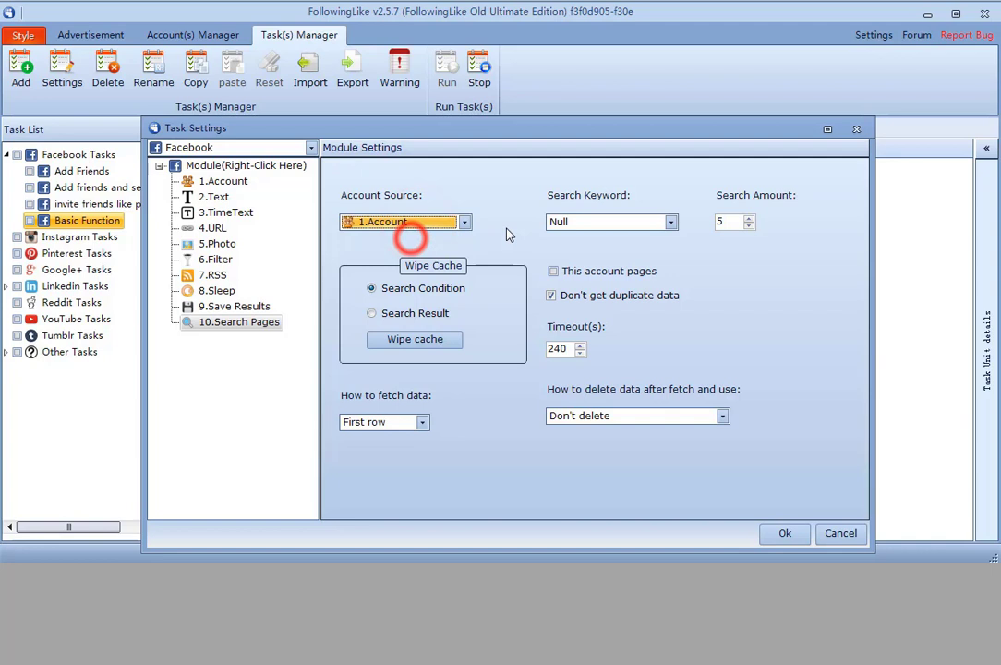
Use the 2.Text keyword list as the Search Pages keyword source and return to Search Pages.
left_click(670, 222)
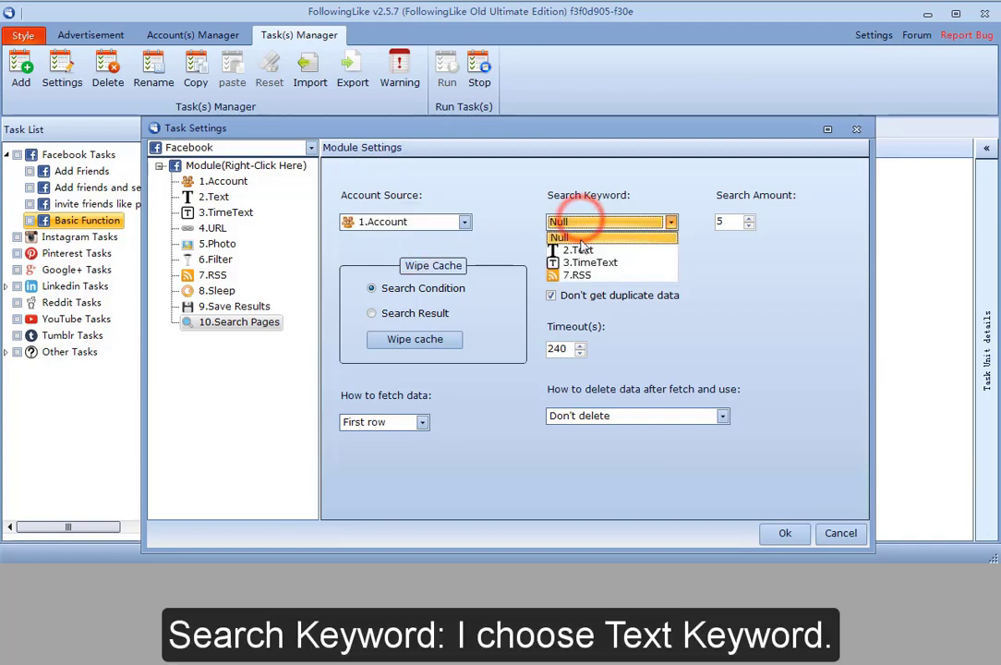
left_click(581, 249)
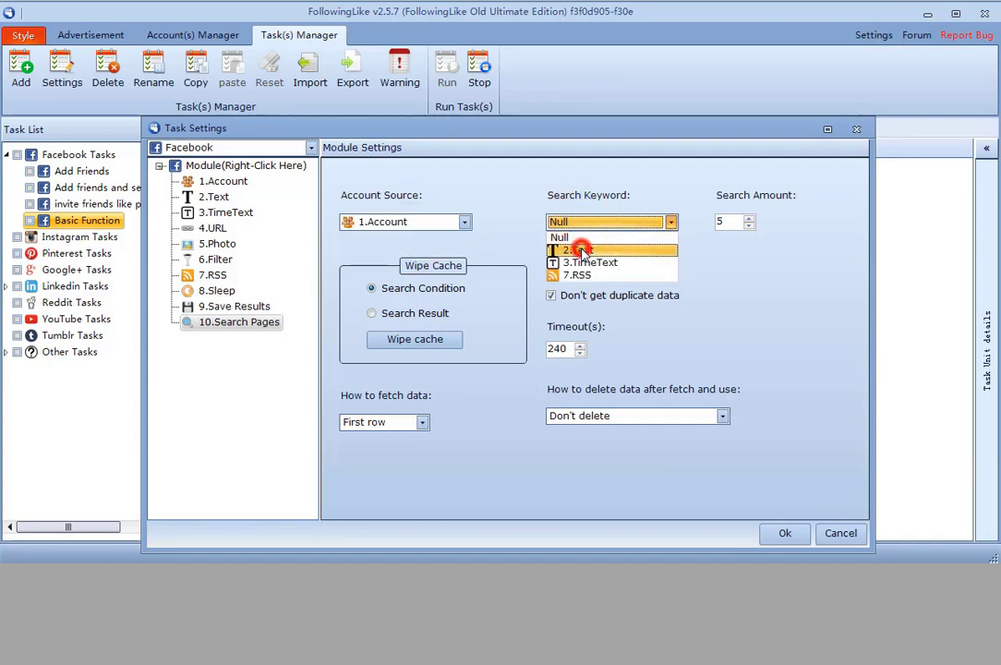
left_click(214, 196)
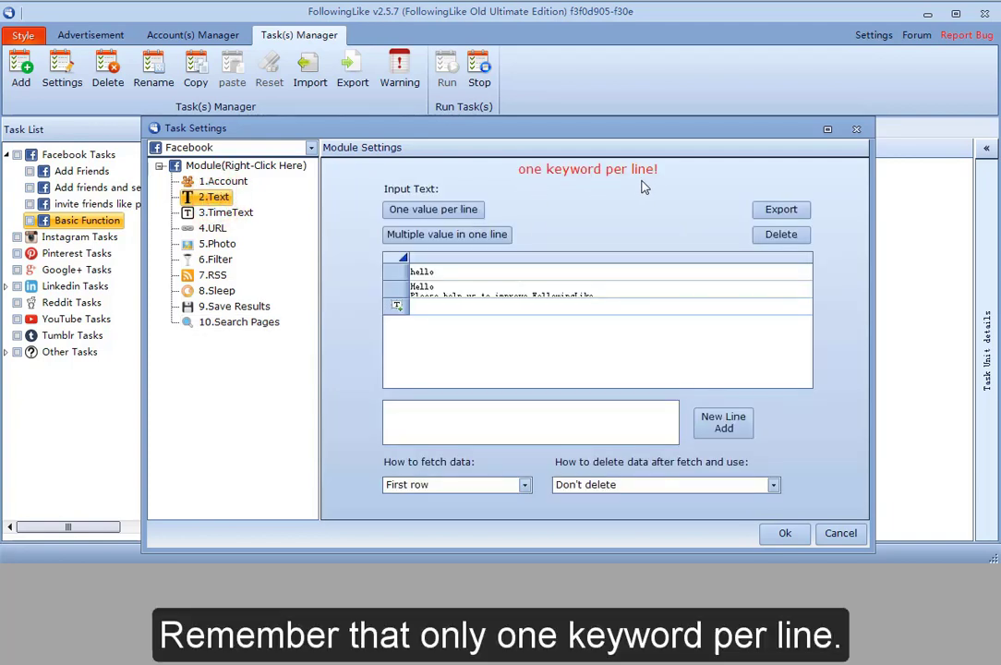
mouse_move(599, 187)
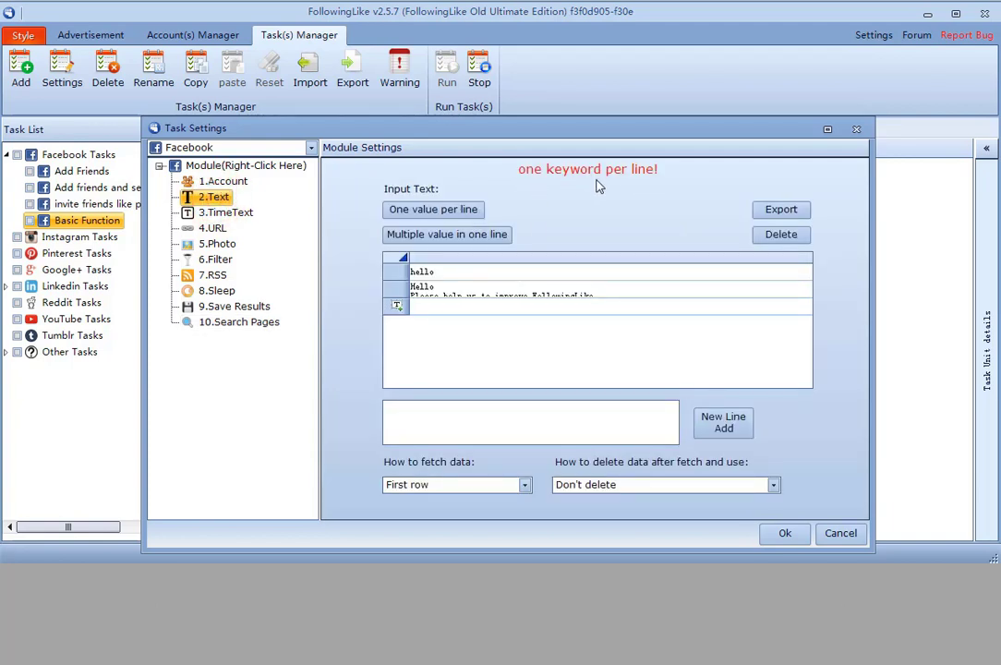
left_click(240, 321)
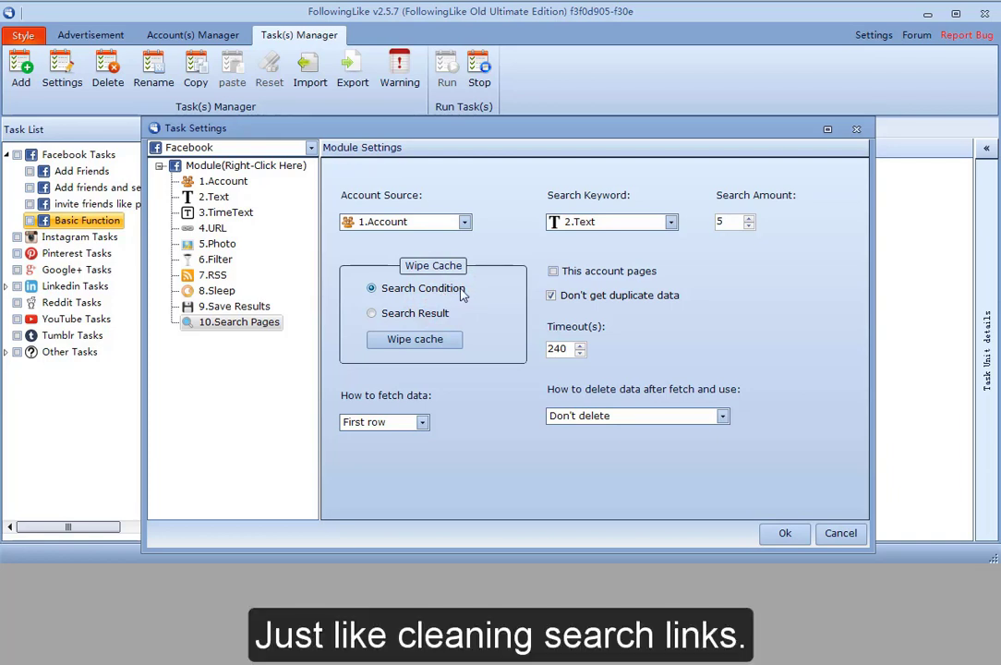
Make Wipe Cache target Search Result, keeping 'Don't get duplicate data' checked.
left_click(371, 314)
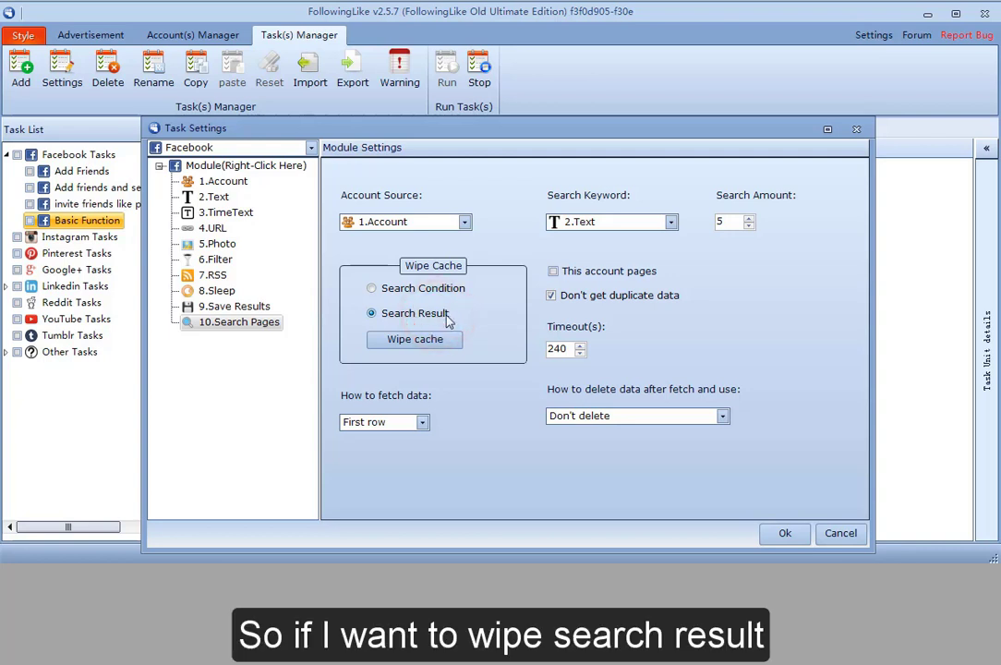
left_click(413, 340)
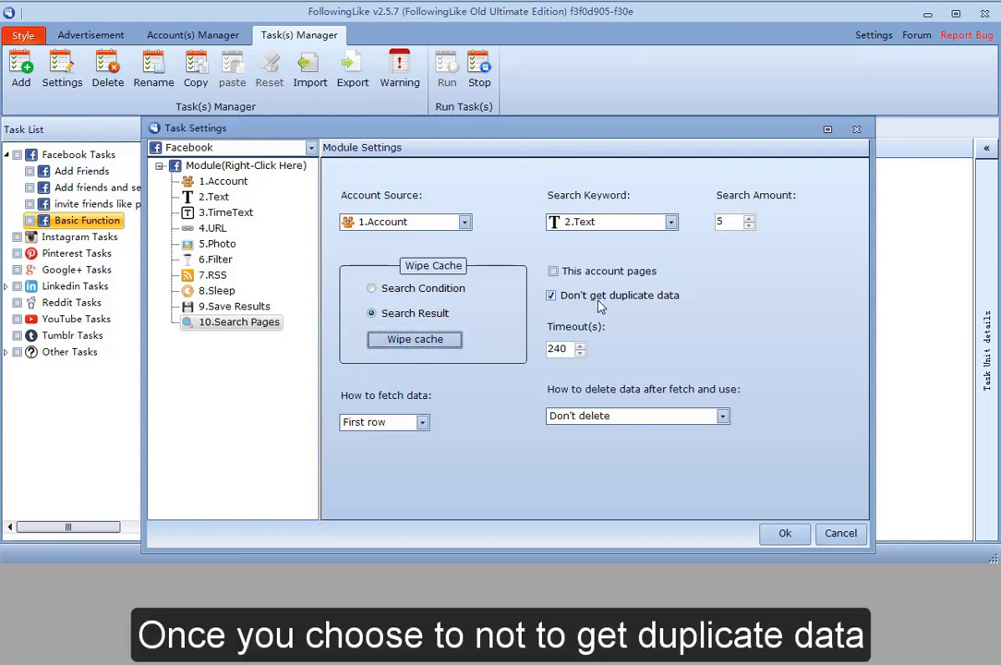
mouse_move(580, 303)
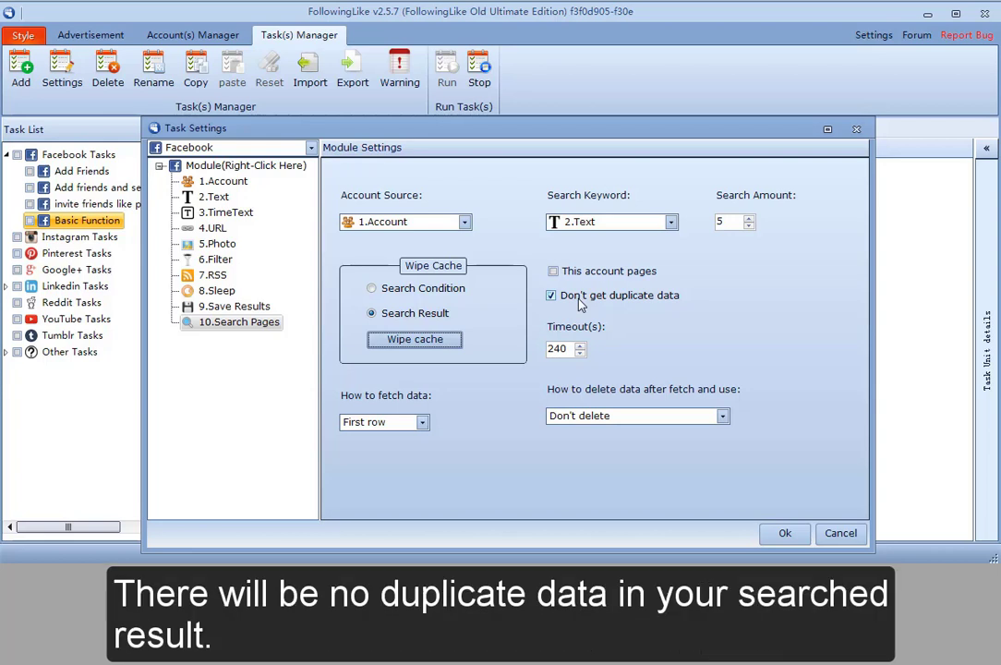
left_click(567, 347)
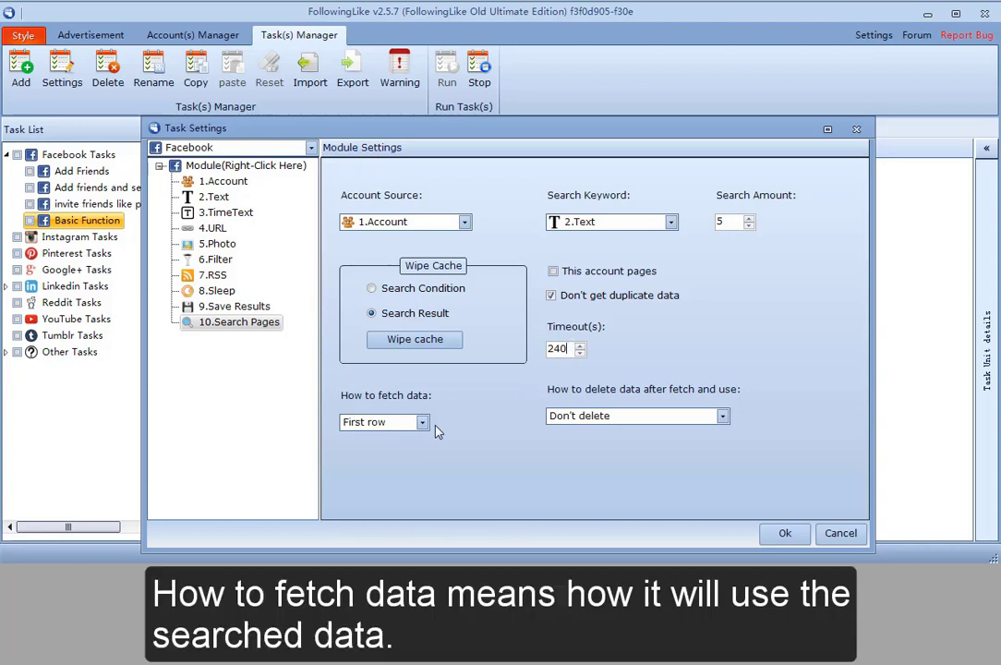
mouse_move(403, 425)
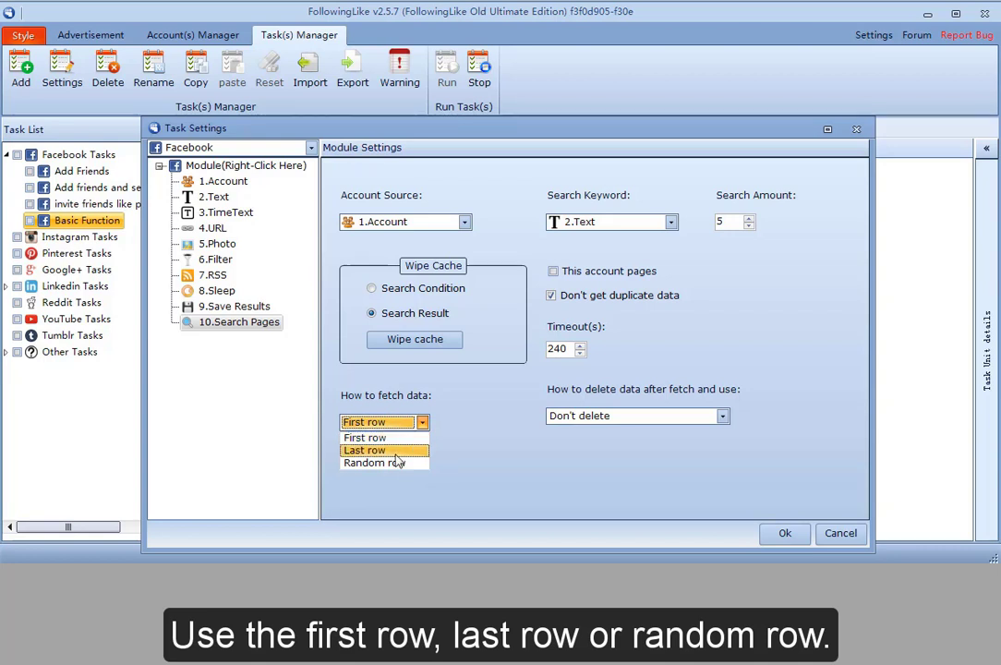
mouse_move(393, 462)
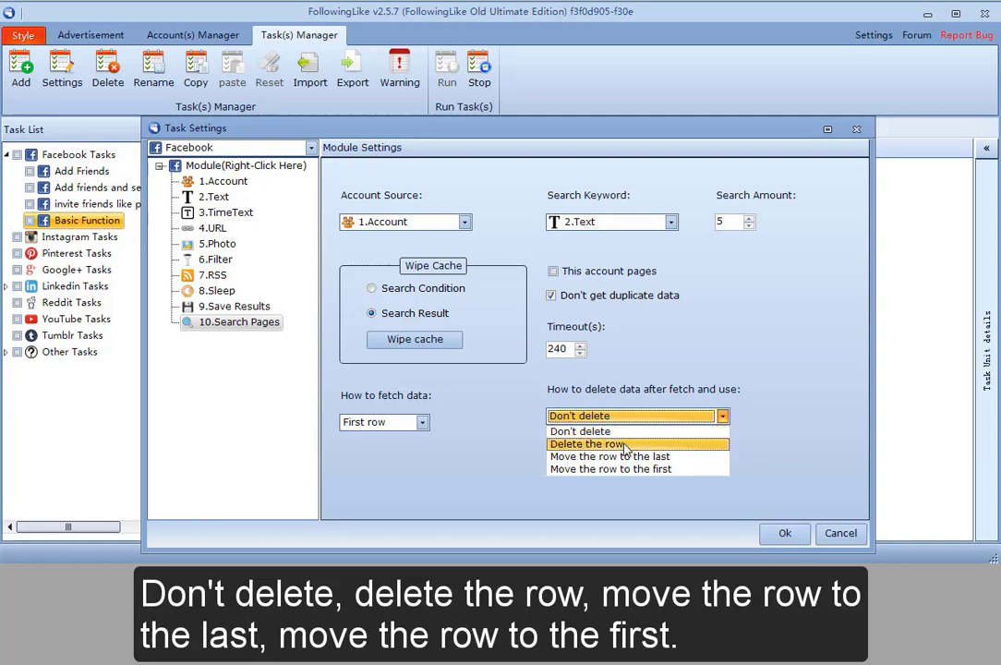
mouse_move(619, 456)
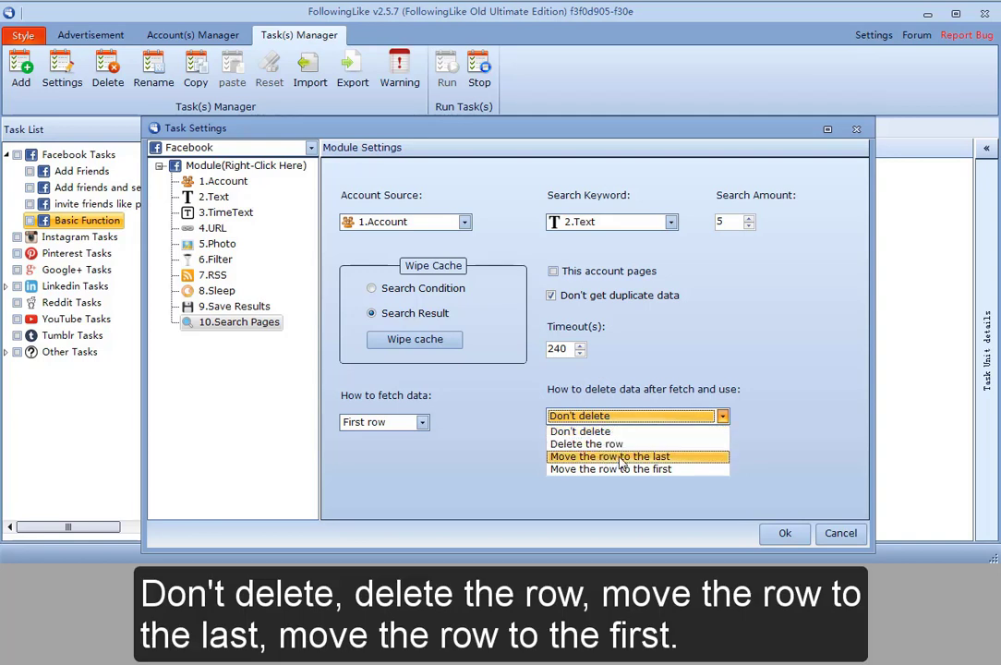
mouse_move(611, 469)
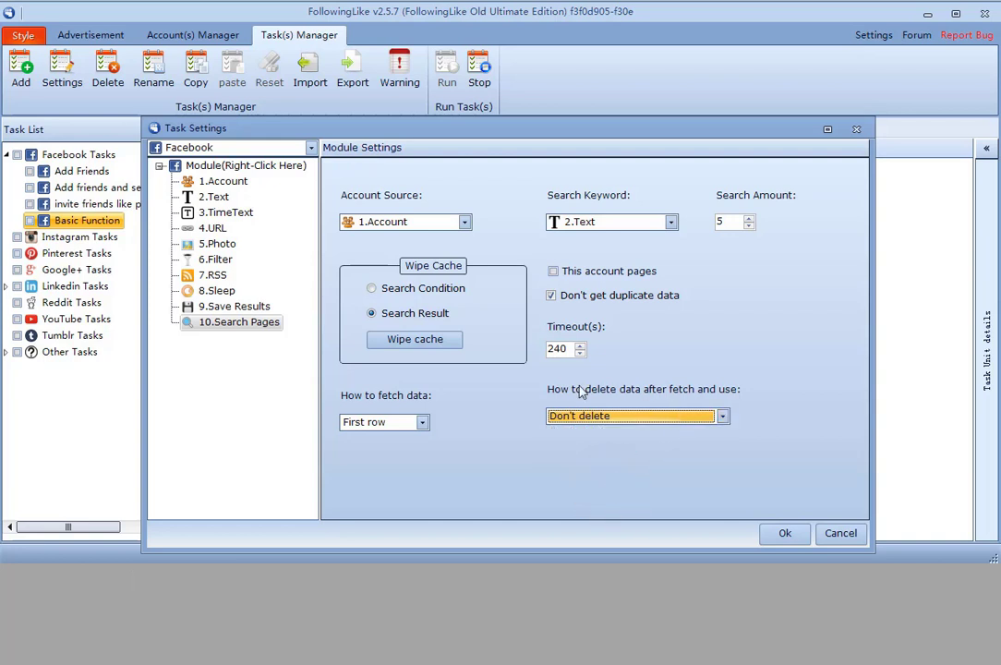
mouse_move(436, 406)
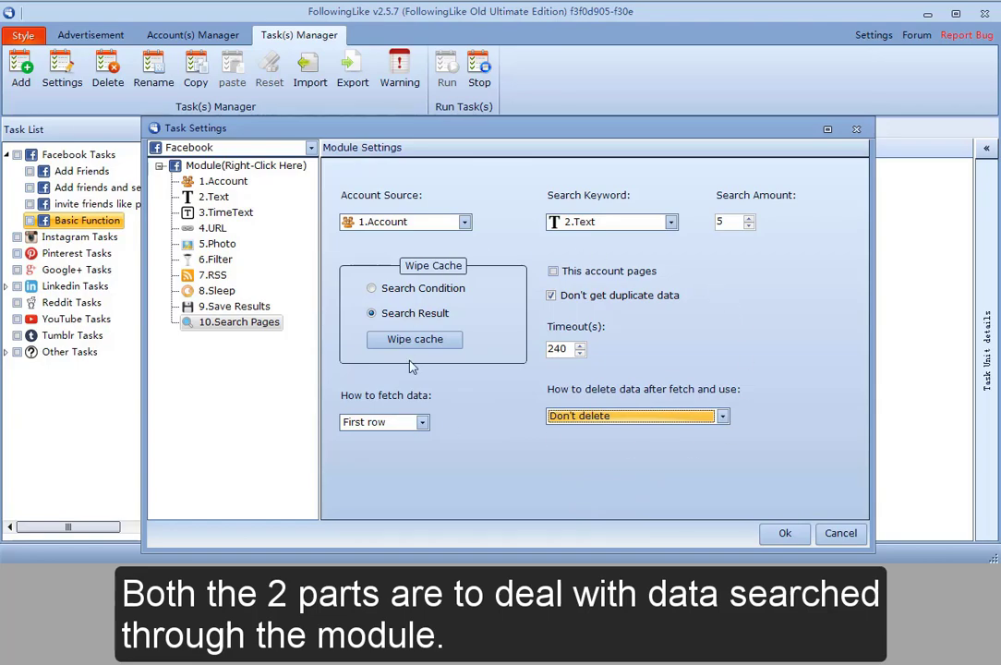
In the main Facebook task's Search Pages, search only this account's pages.
left_click(78, 155)
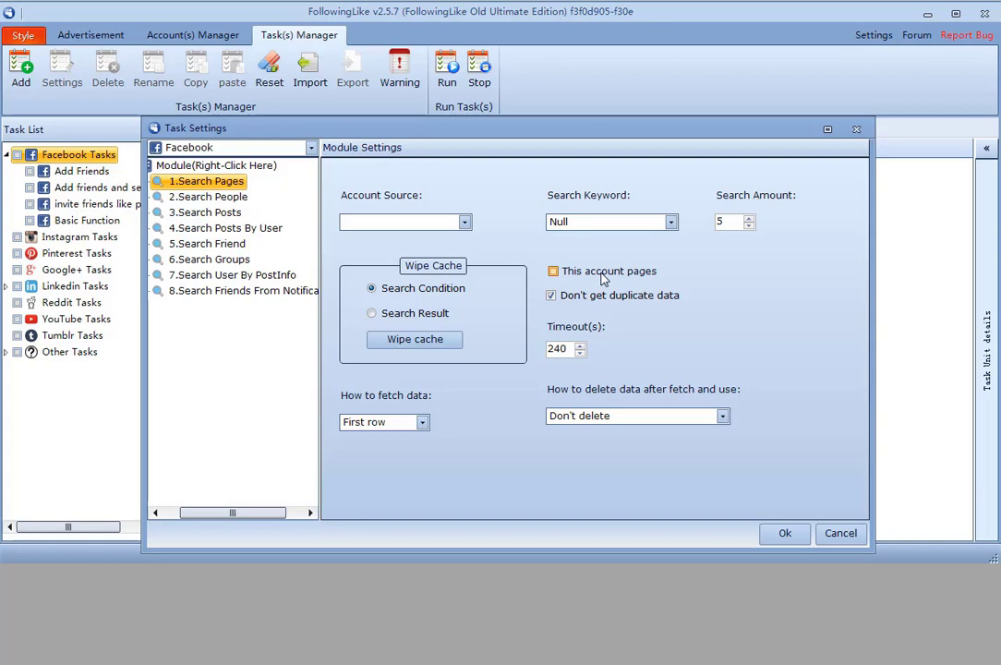
left_click(550, 270)
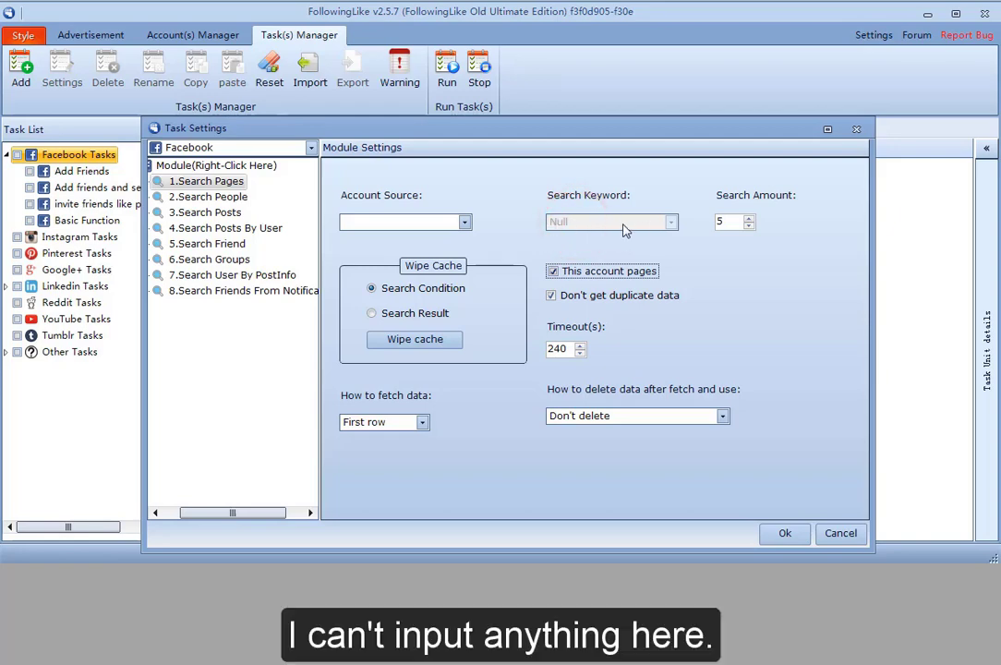
left_click(210, 196)
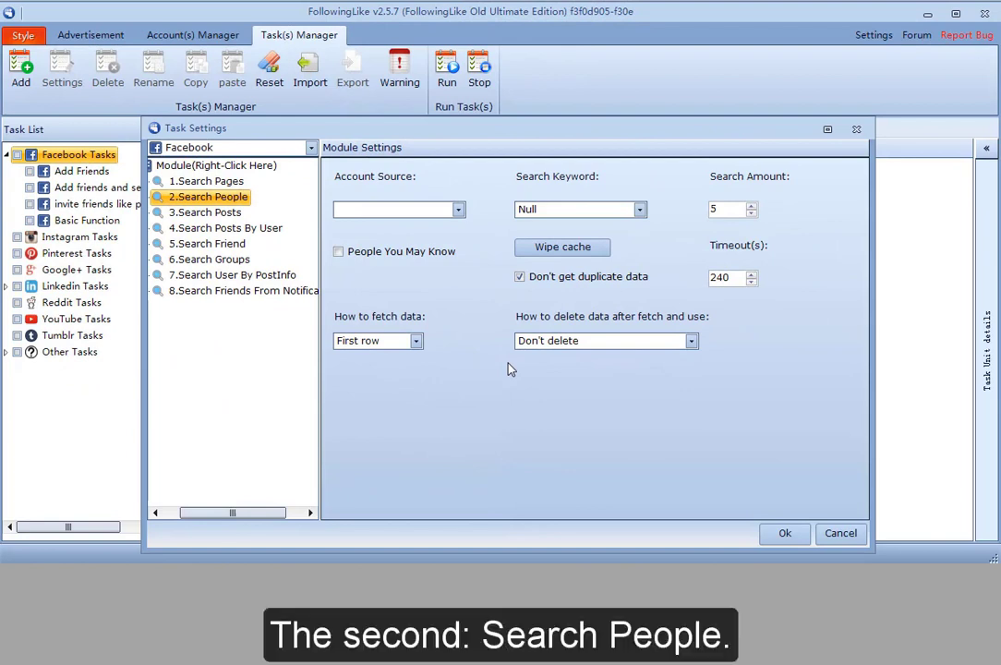
mouse_move(466, 259)
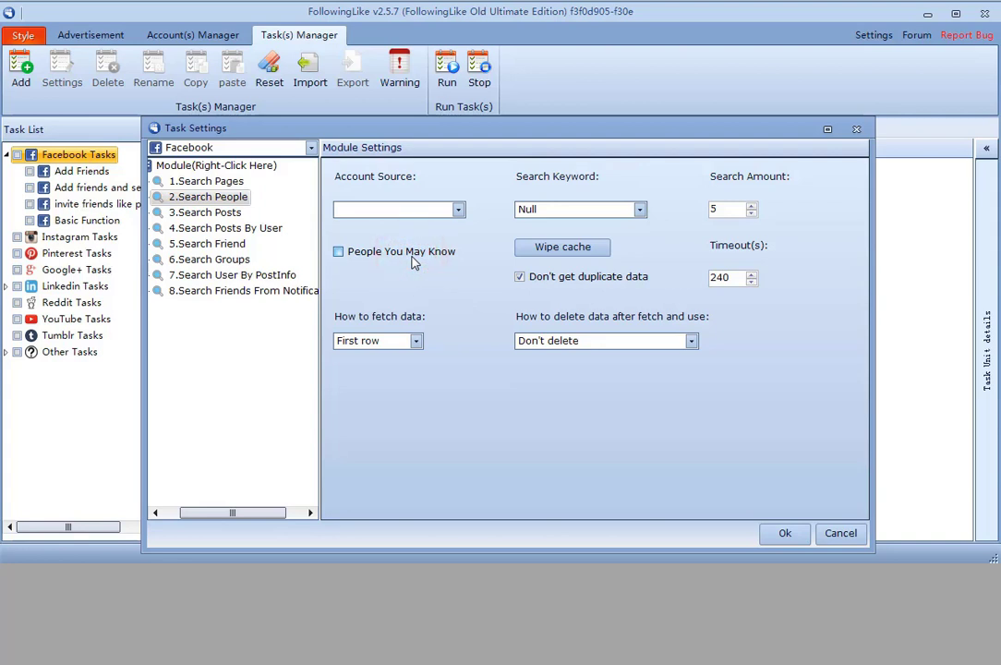
Make Search People target People You May Know, then move on to Search Posts.
left_click(336, 251)
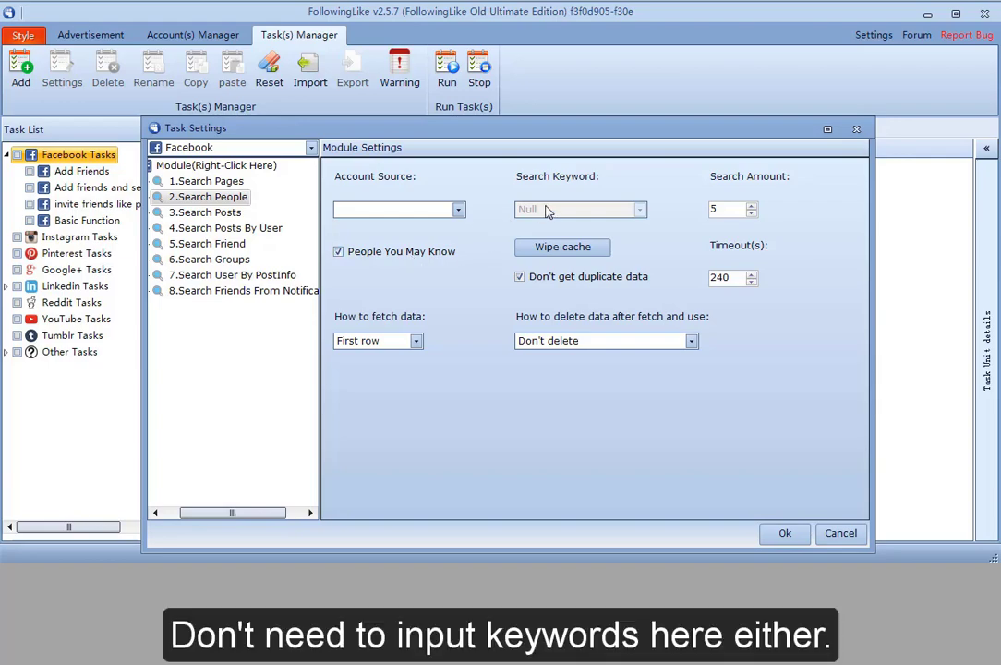
left_click(547, 211)
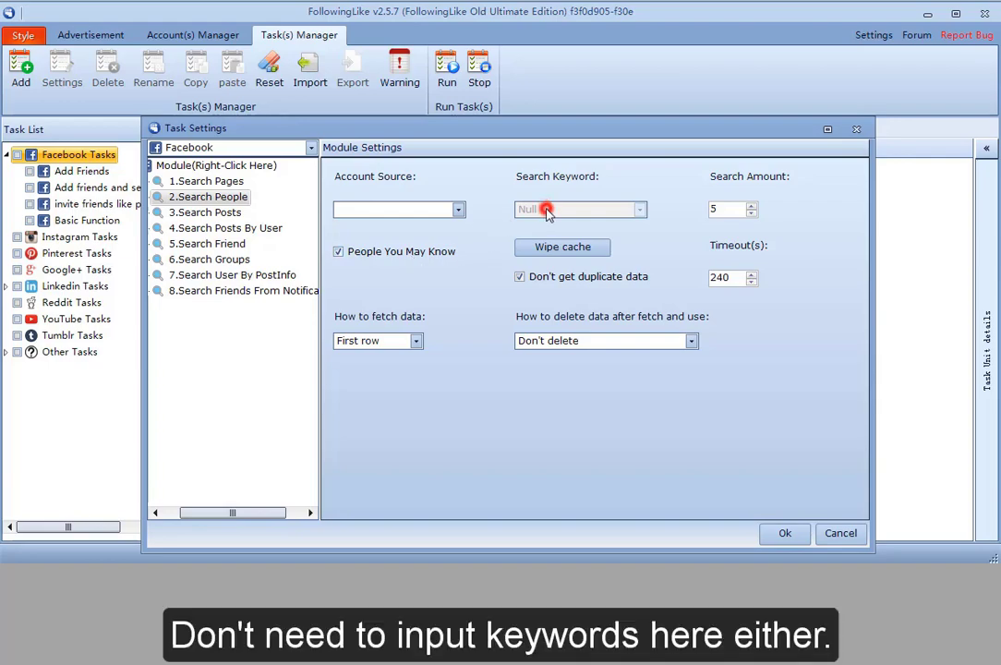
left_click(207, 213)
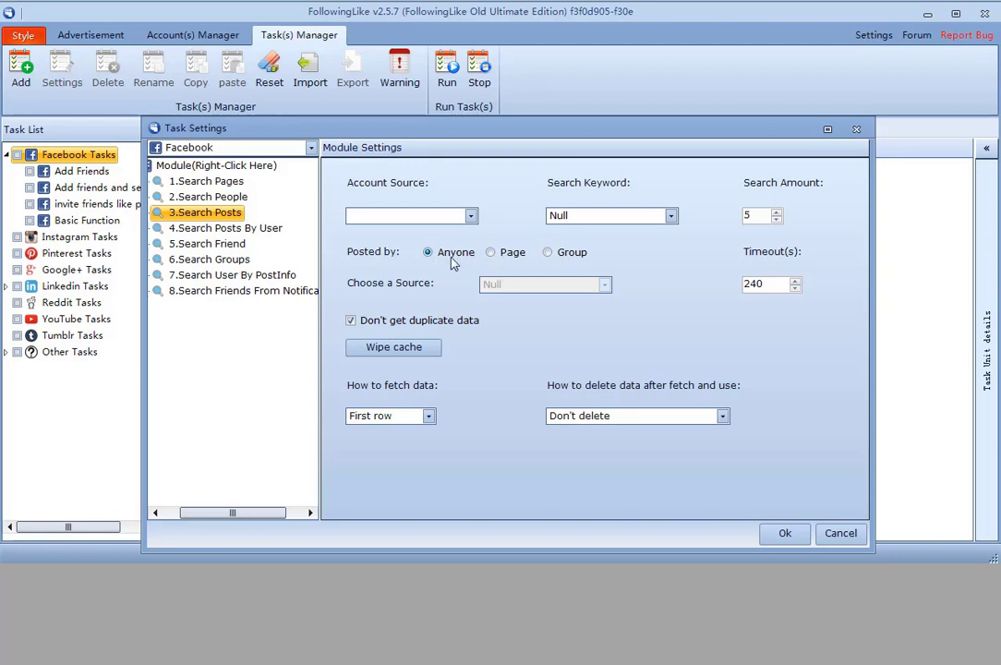
Search posts published by a page, sourced from 1.Search Pages results.
left_click(491, 251)
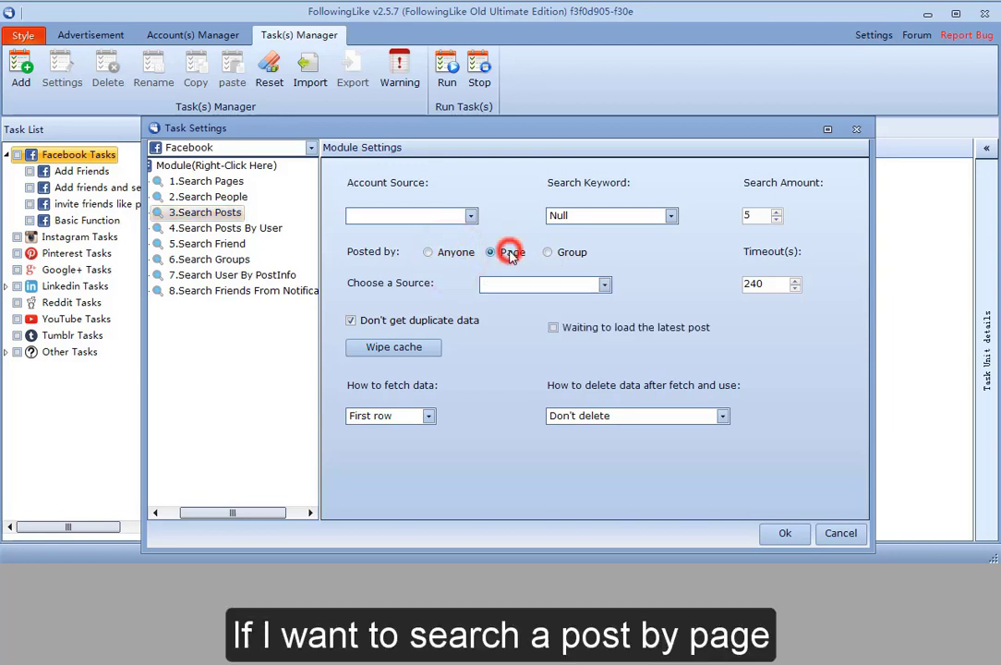
left_click(487, 251)
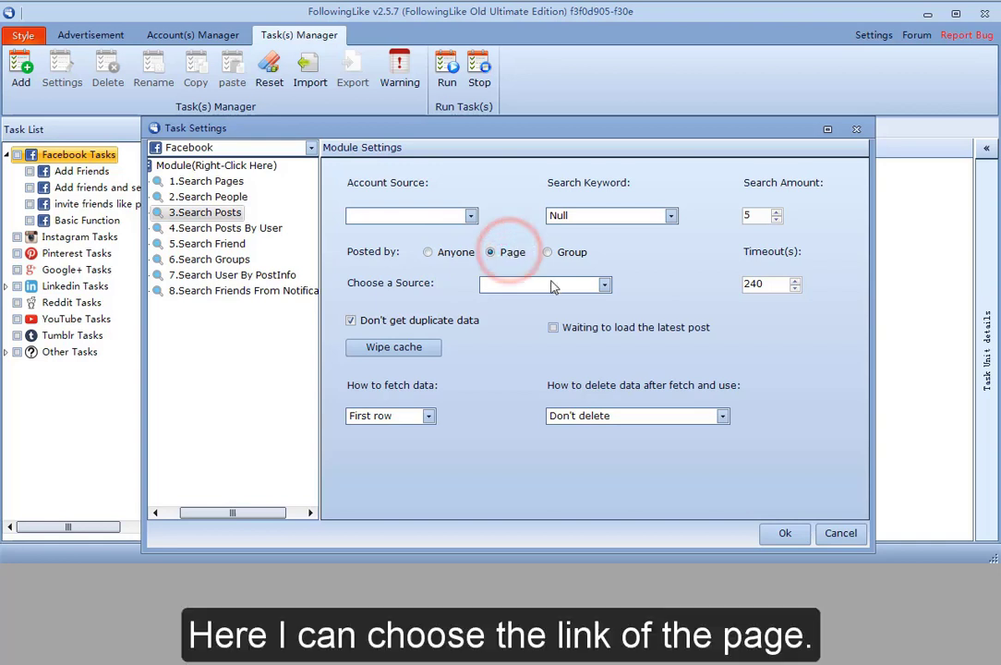
left_click(604, 284)
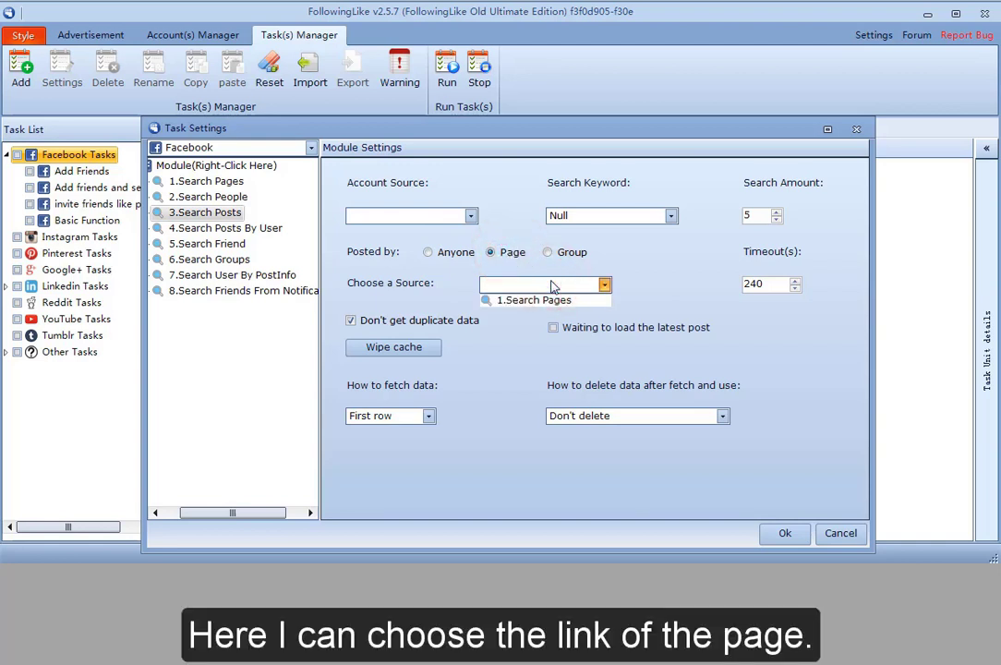
left_click(543, 299)
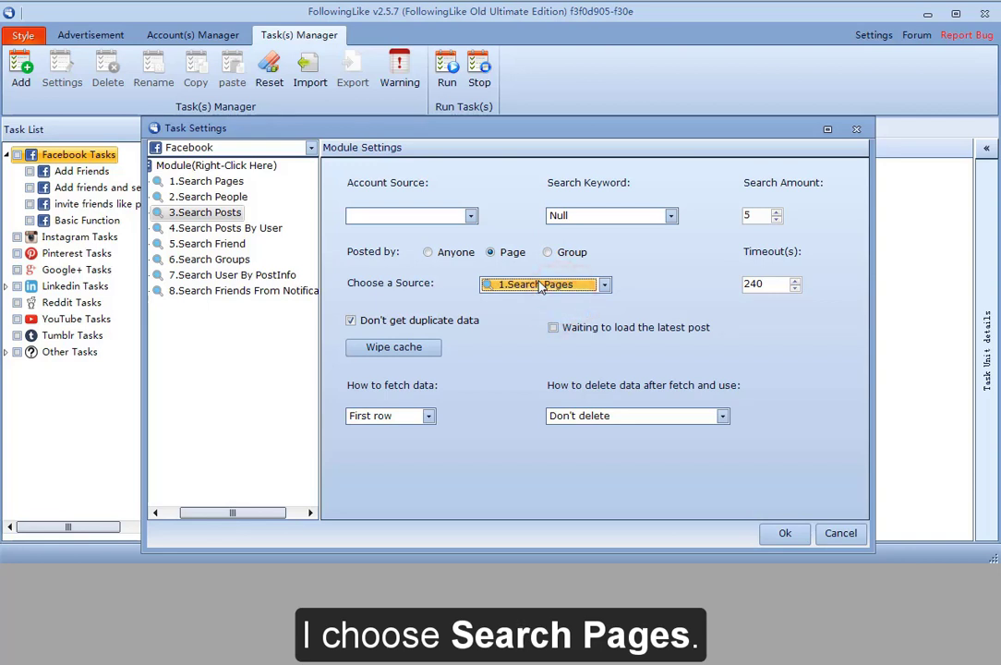
left_click(668, 215)
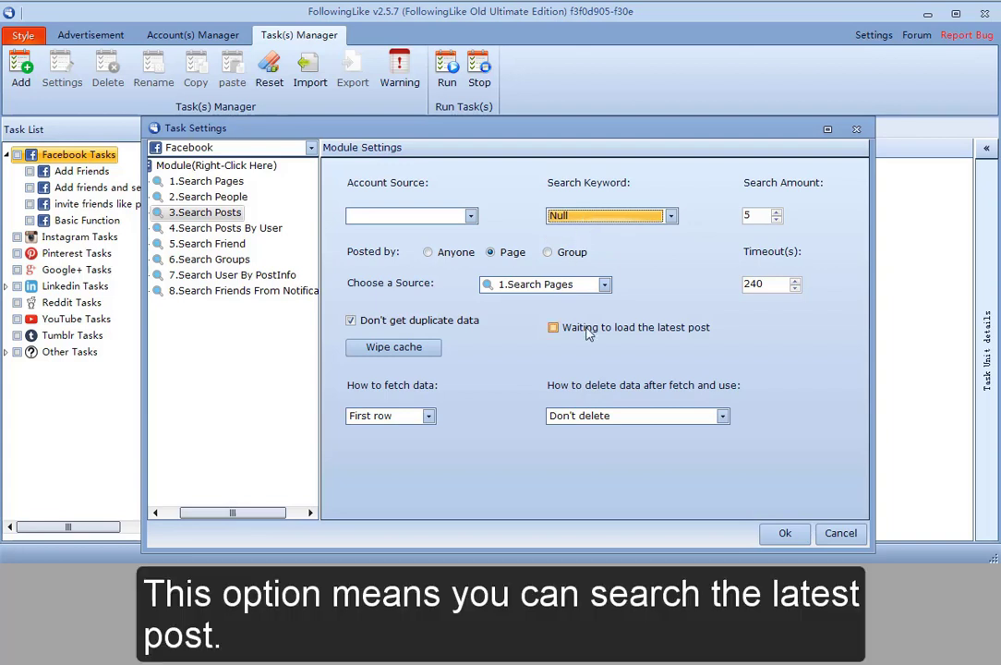
Set Search Posts amount 1 with a 600-second timeout, leaving latest-post waiting off.
left_click(554, 327)
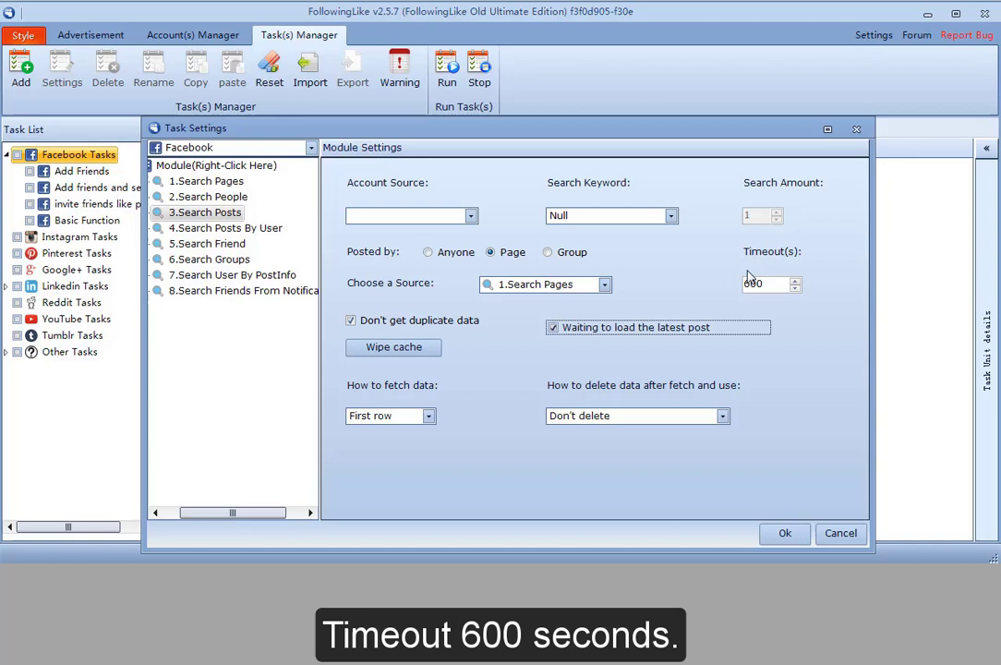
left_click(765, 284)
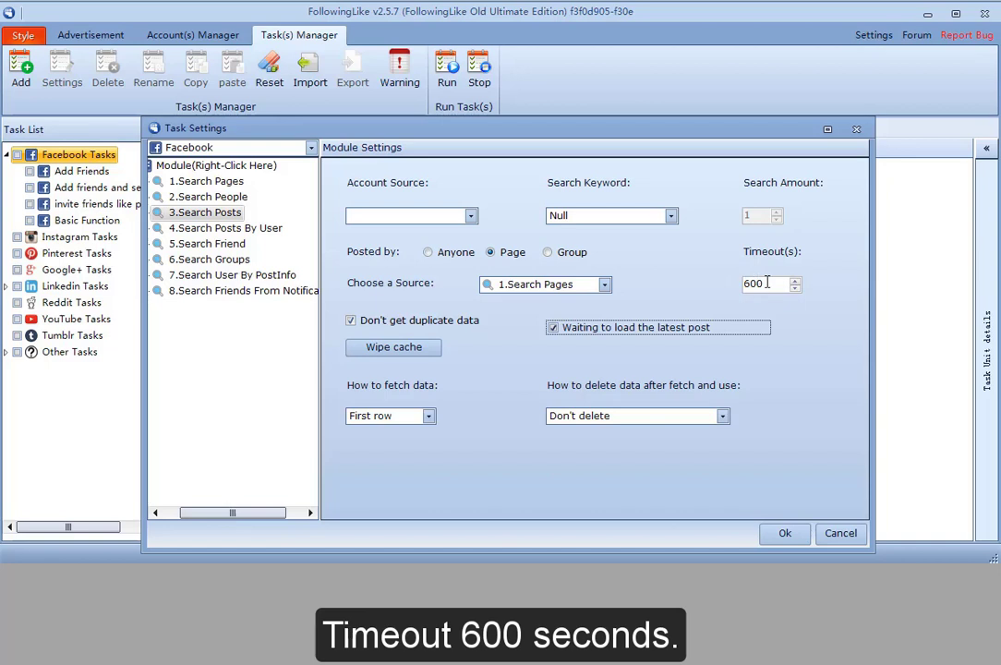
left_click(552, 327)
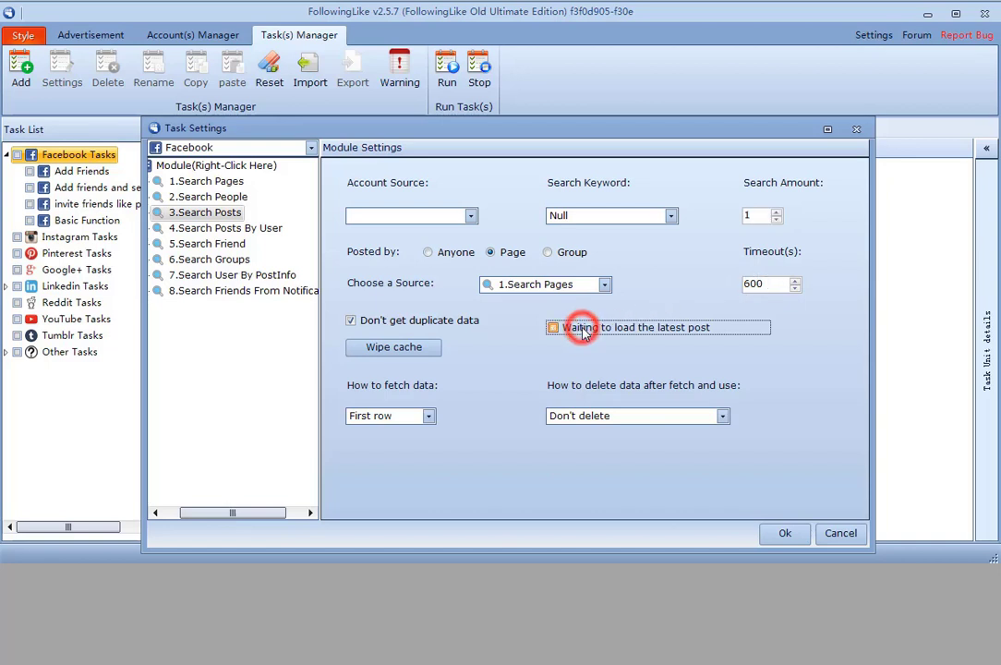
Switch Search Posts to posts made in groups, then move to Search Posts By User.
left_click(548, 251)
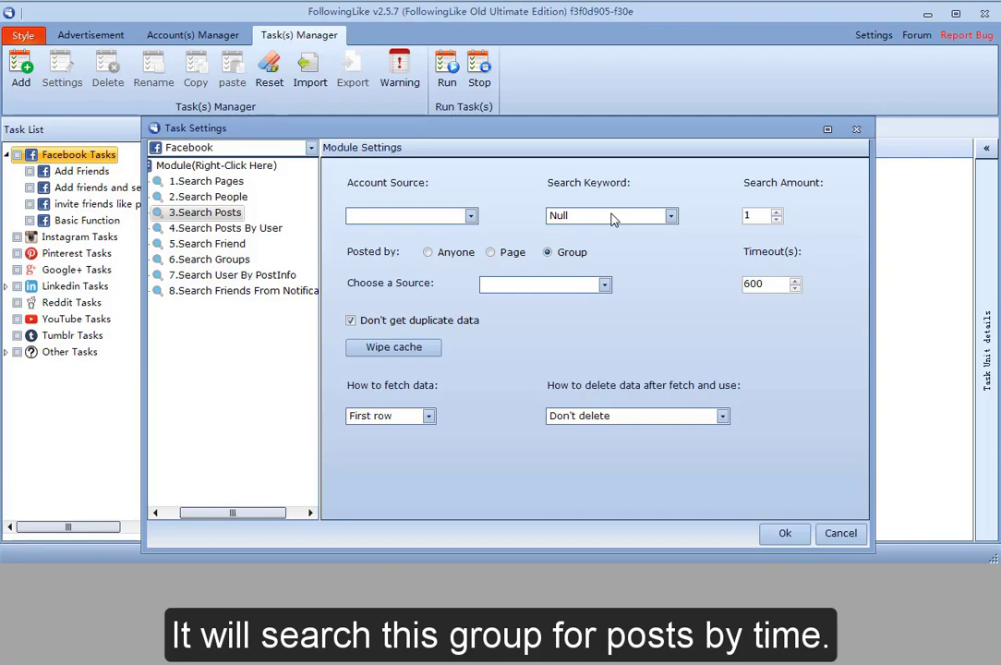
left_click(226, 227)
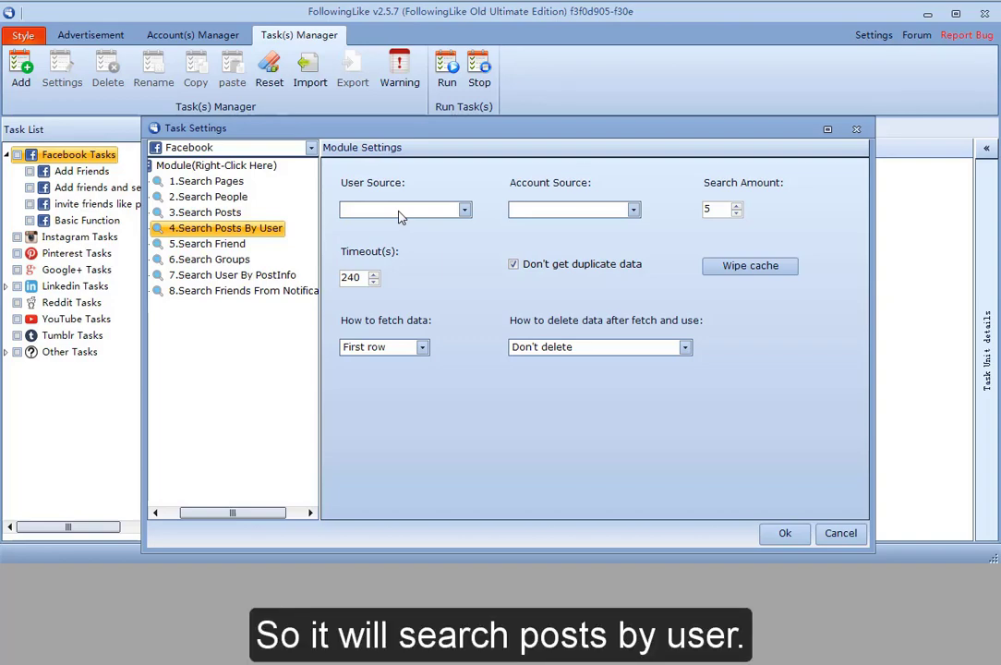
Show the Search Posts By User module settings.
left_click(218, 234)
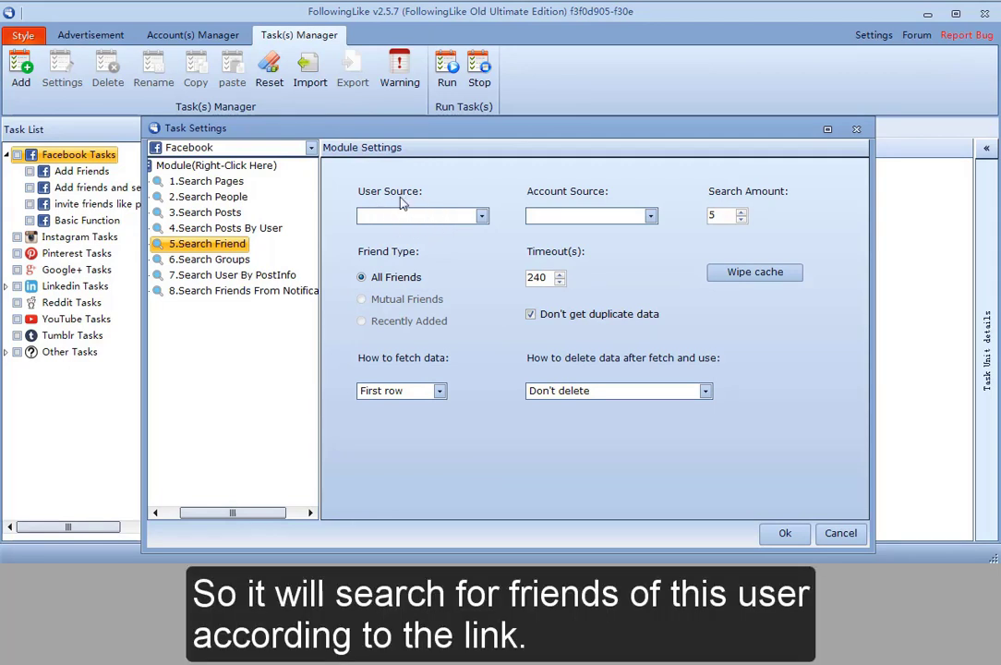
mouse_move(443, 223)
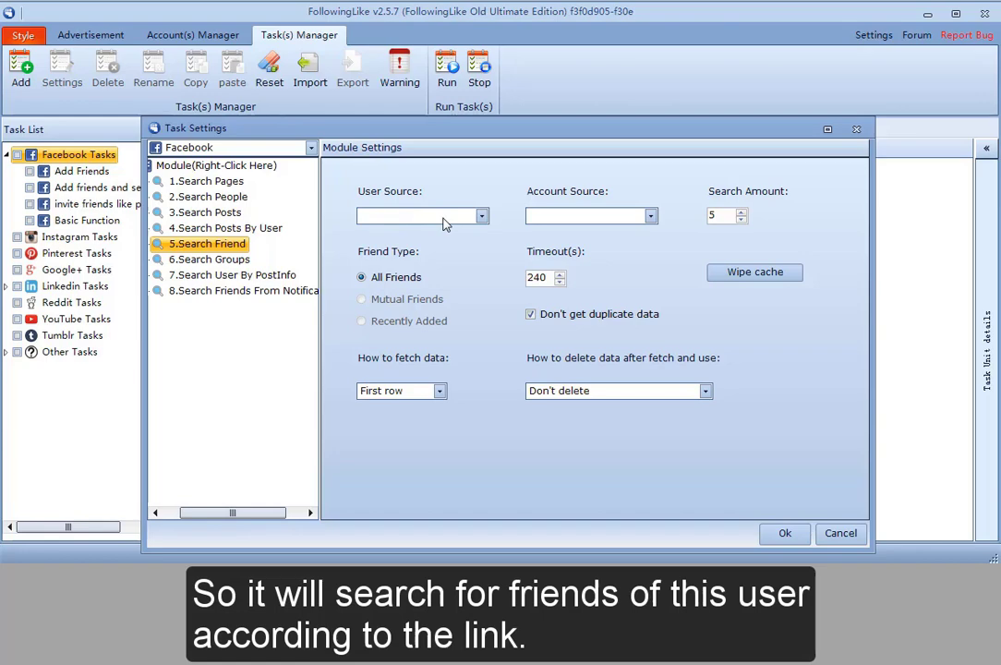
Show the Search Friend module settings.
left_click(207, 259)
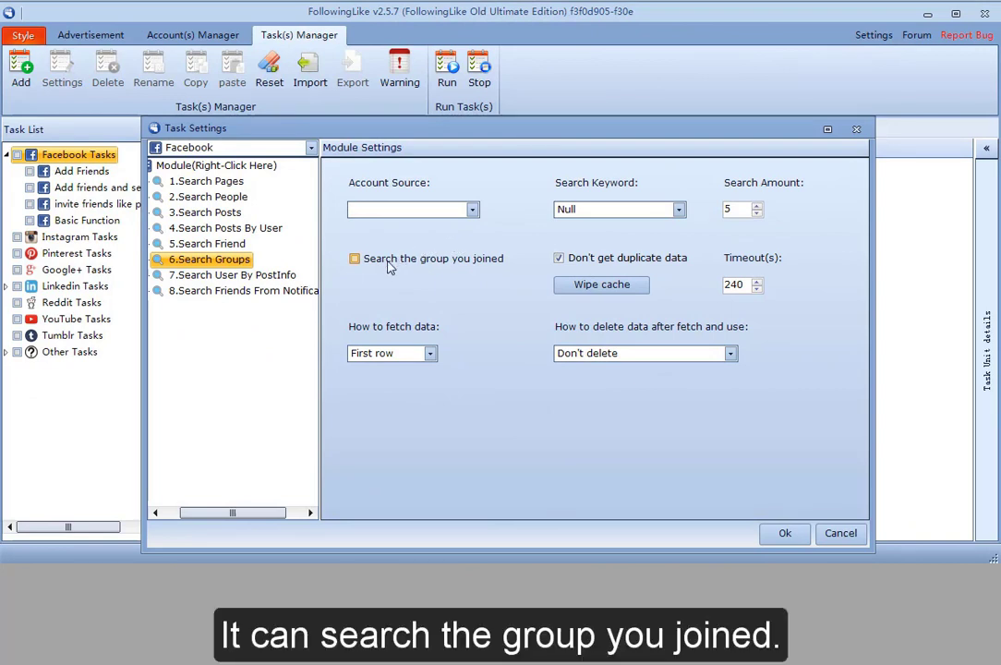
Make Search Groups cover only the groups already joined.
left_click(355, 259)
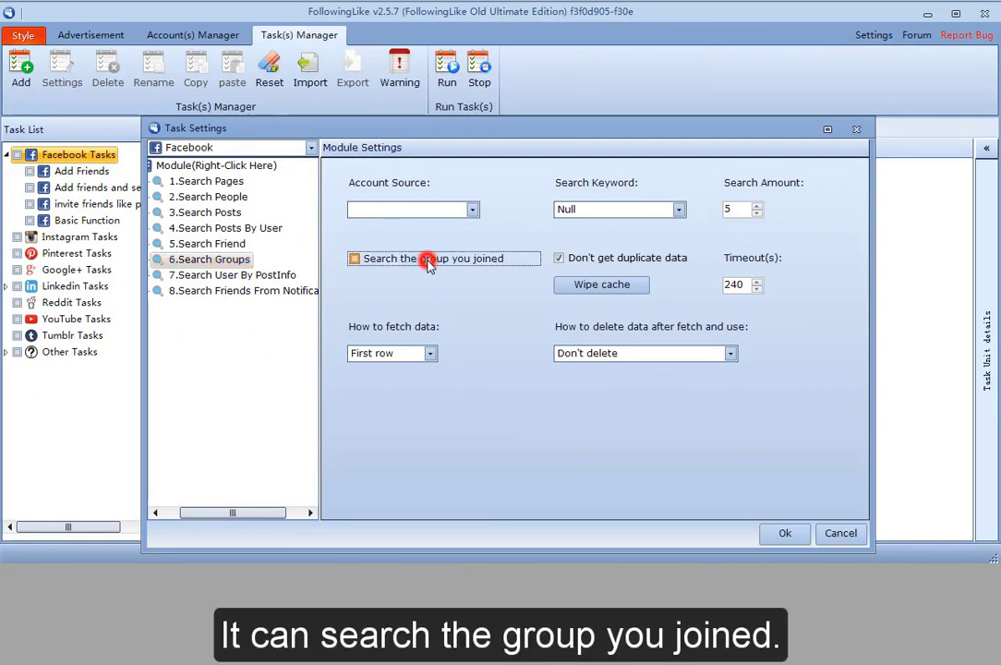
left_click(354, 259)
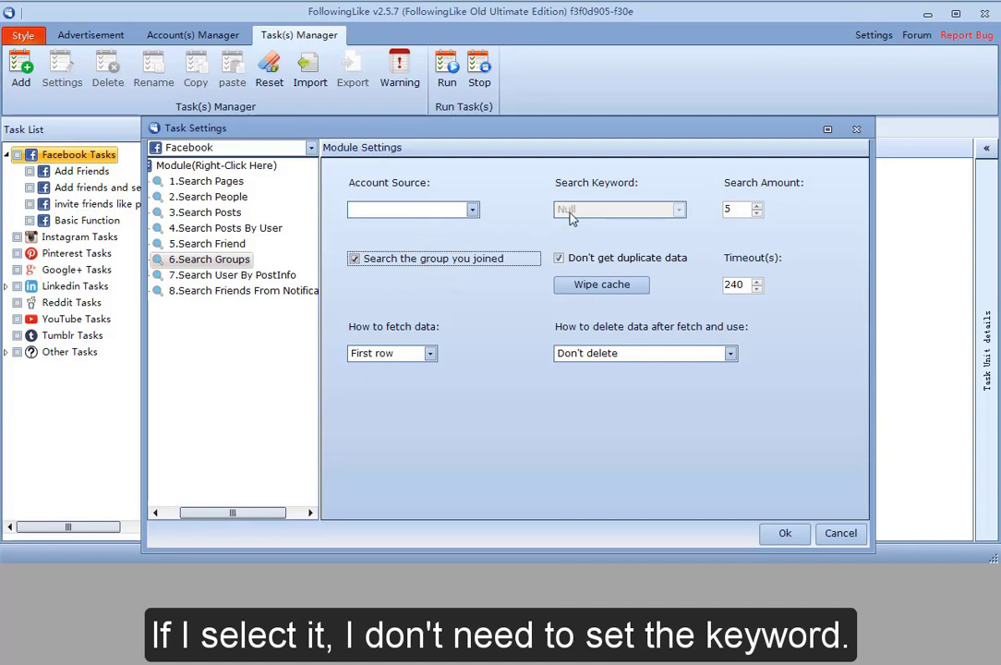
In Search User By PostInfo, collect post likers then commenters, then move to Search Friends From Notifications.
left_click(355, 259)
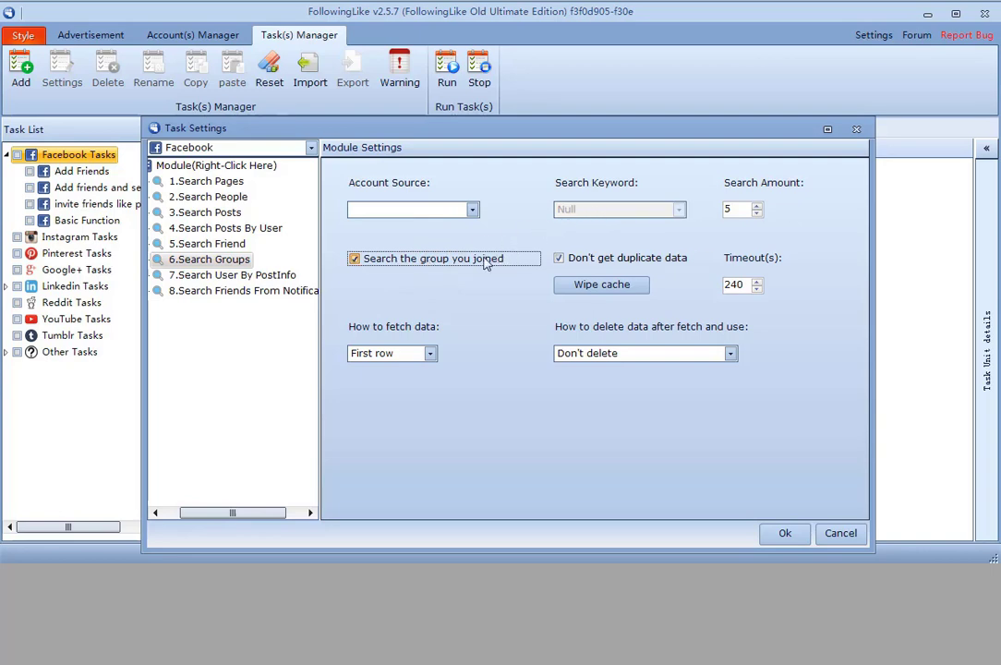
left_click(233, 273)
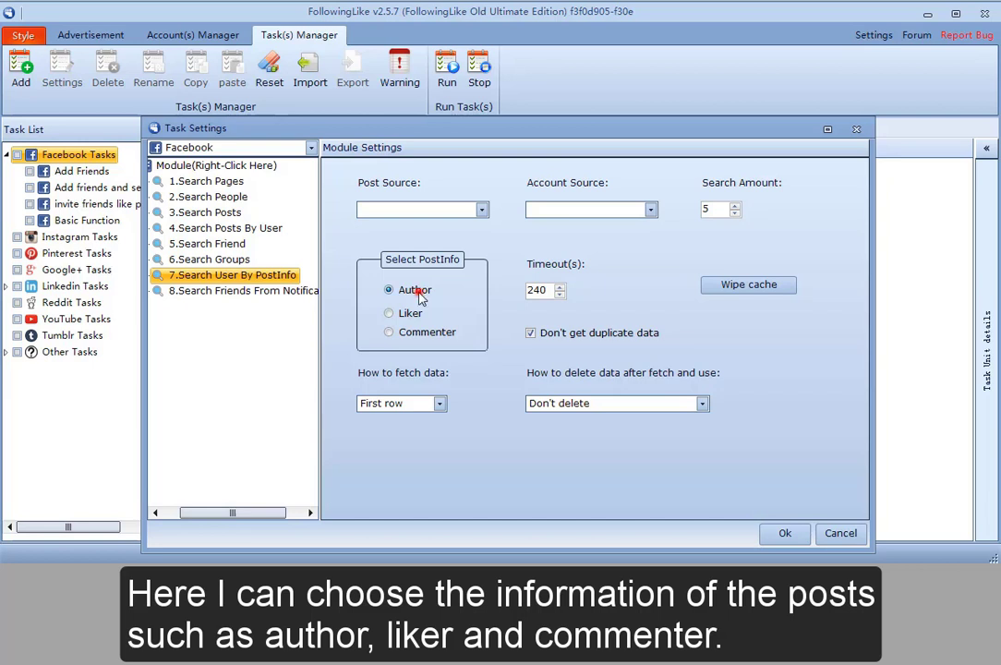
left_click(387, 312)
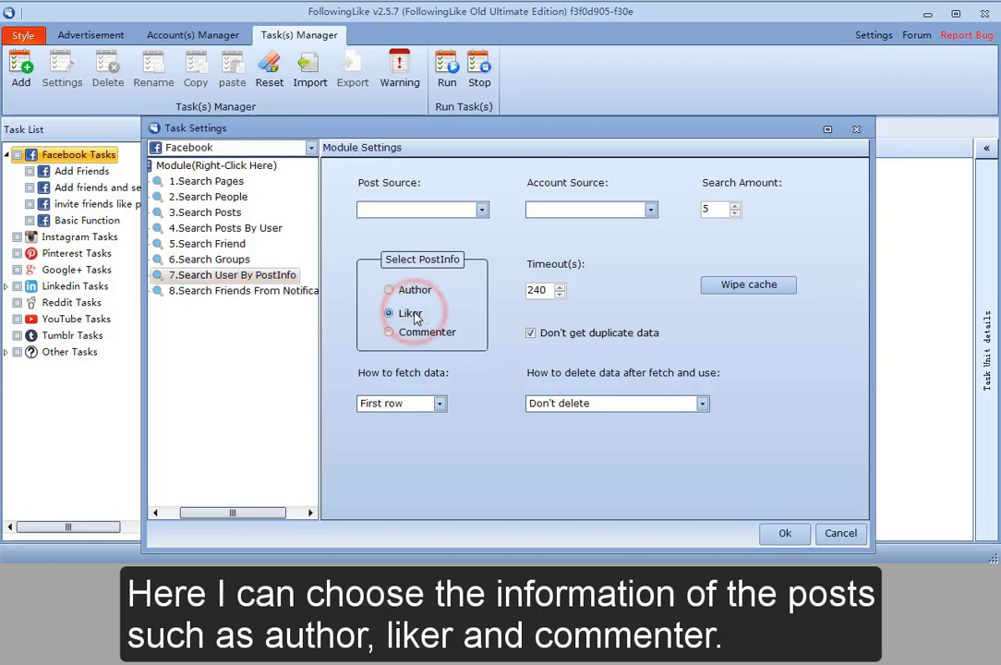
left_click(388, 332)
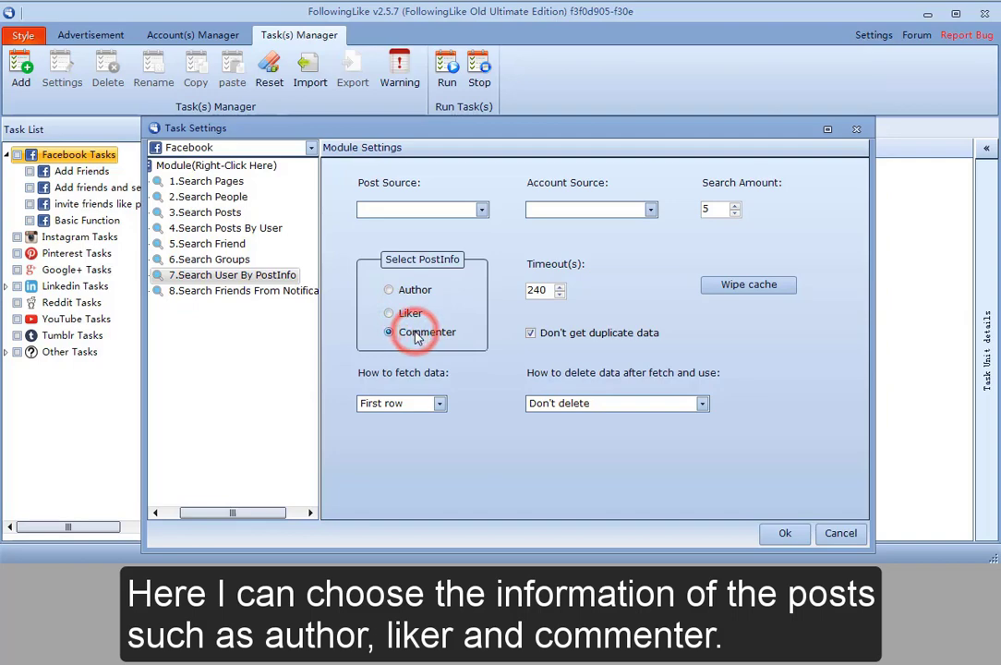
left_click(244, 290)
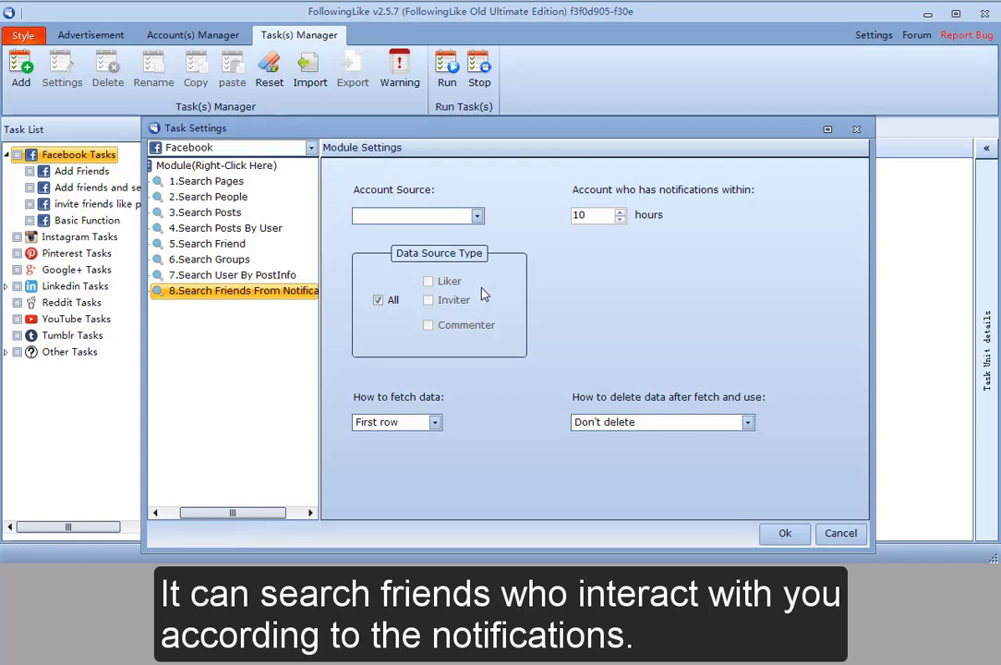
mouse_move(675, 197)
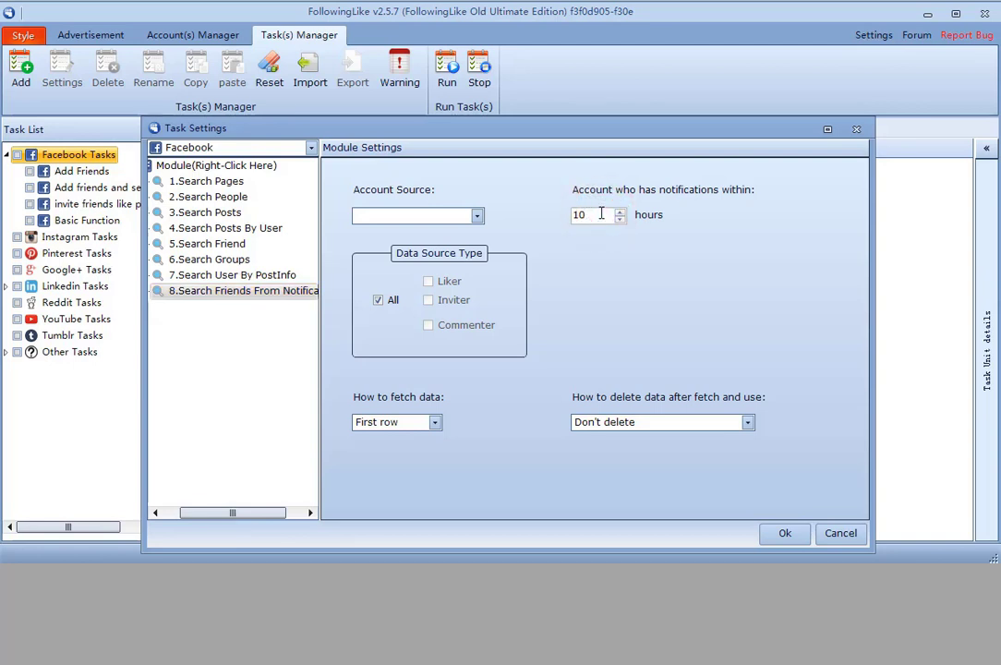
mouse_move(432, 299)
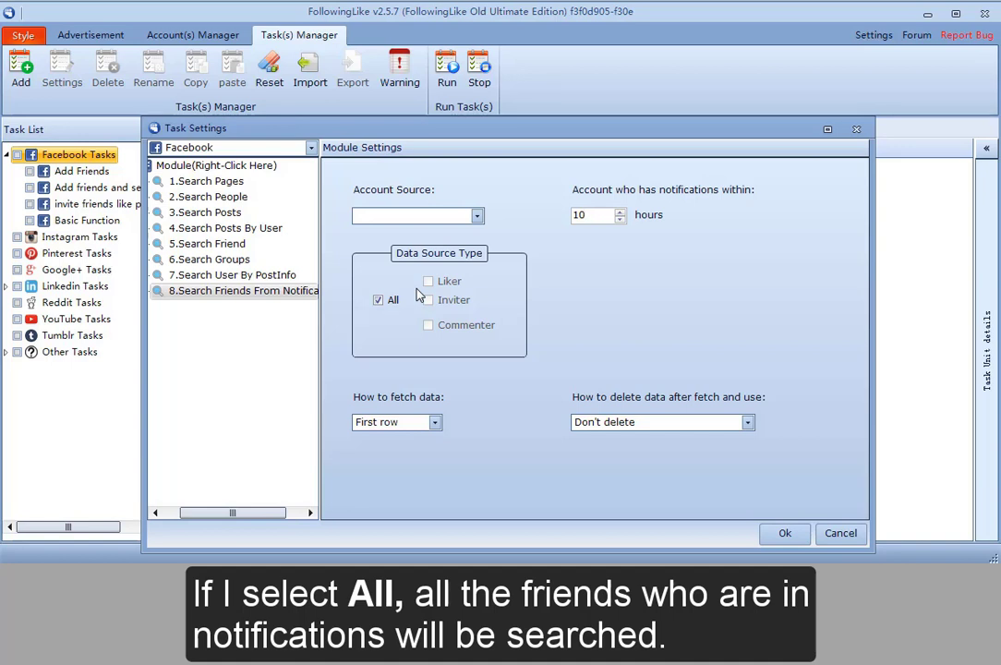
Untick All and tick Liker, Inviter and Commenter as notification friend data sources.
left_click(376, 299)
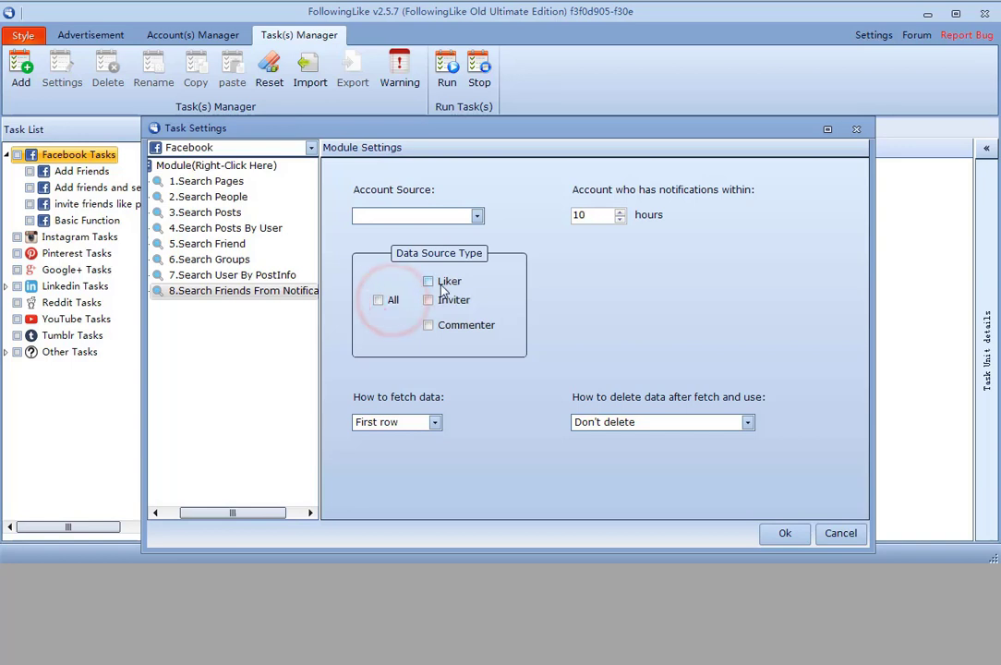
left_click(428, 281)
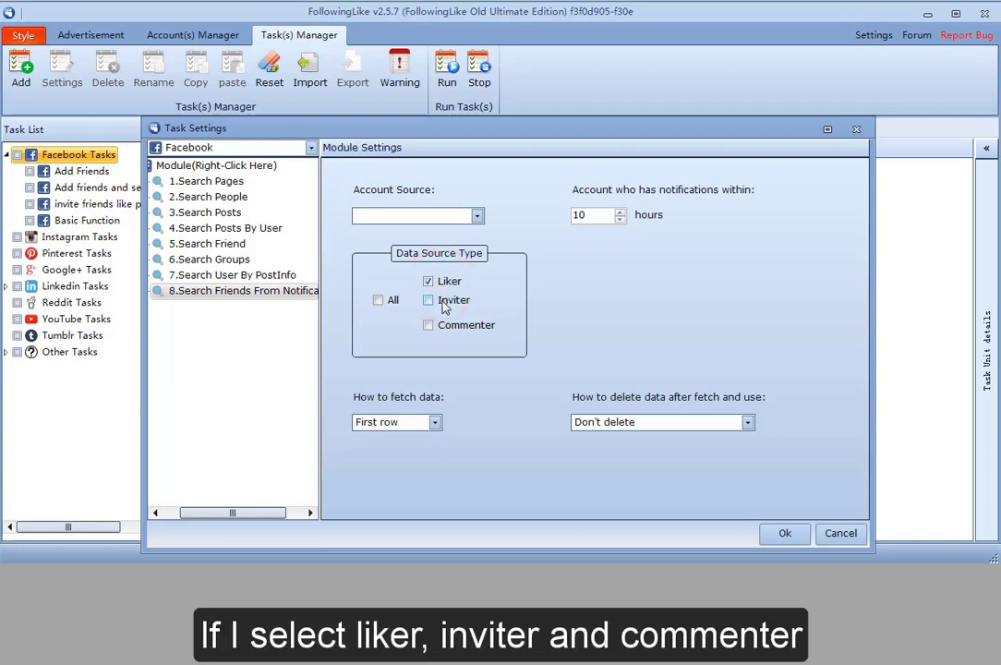
left_click(428, 325)
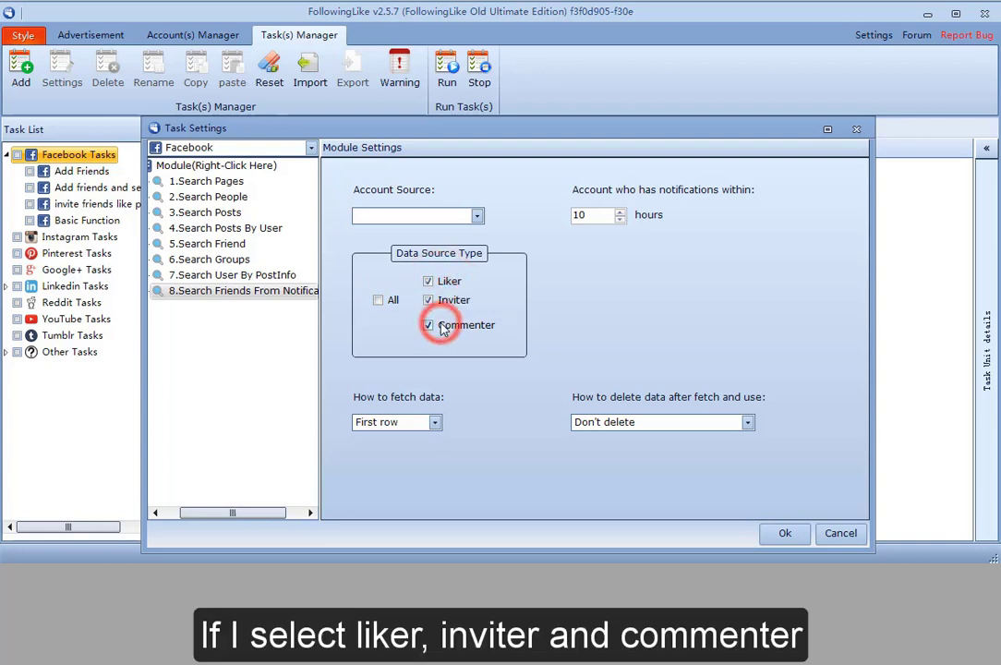
left_click(429, 325)
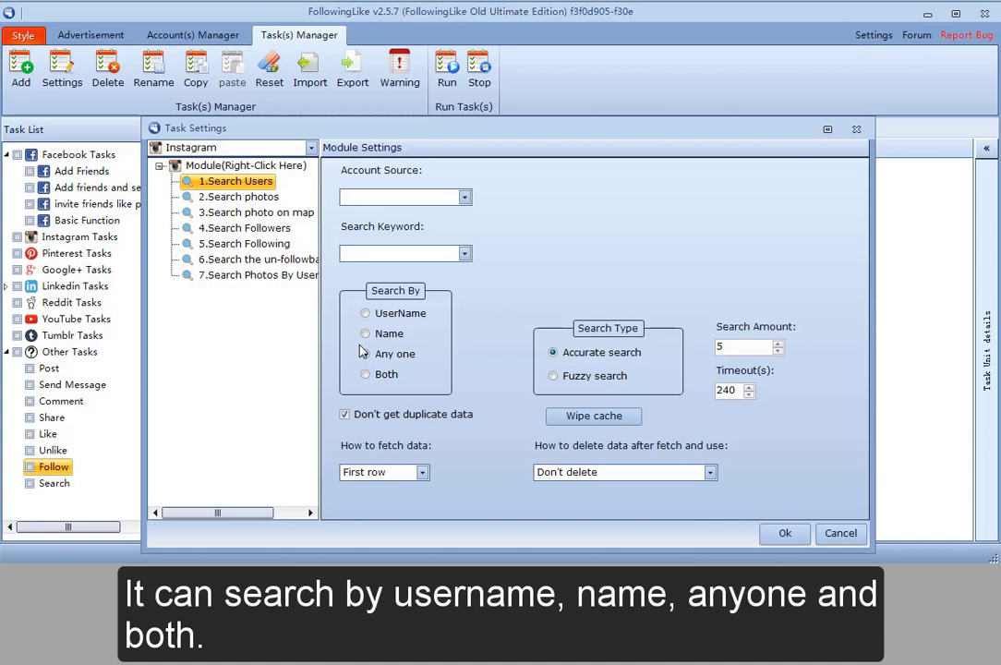
Set Instagram Search Users to match by Any one and untick Don't get duplicate data.
left_click(366, 355)
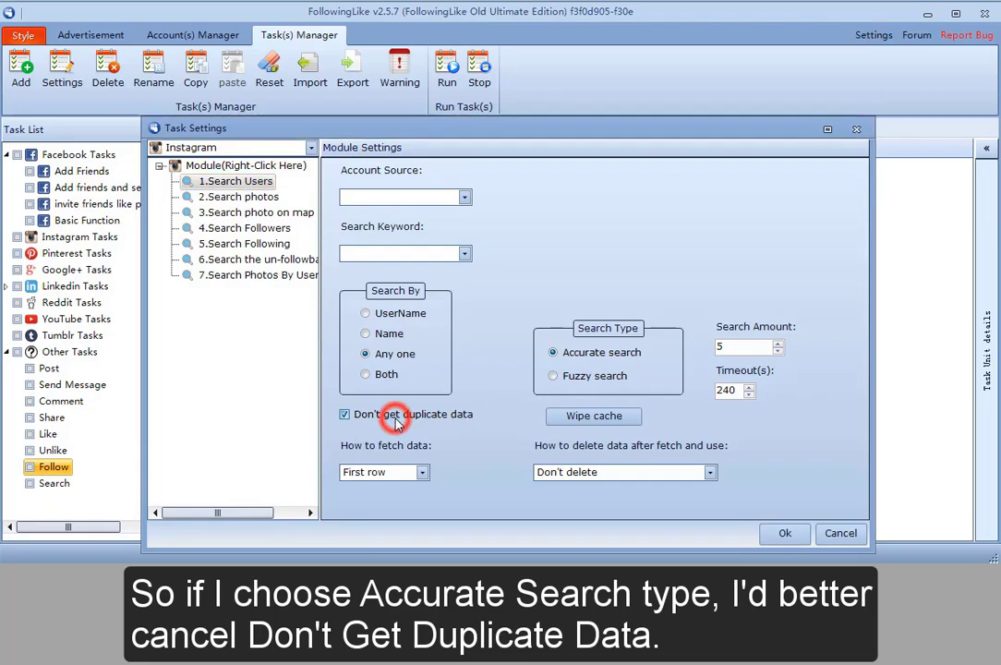
left_click(343, 414)
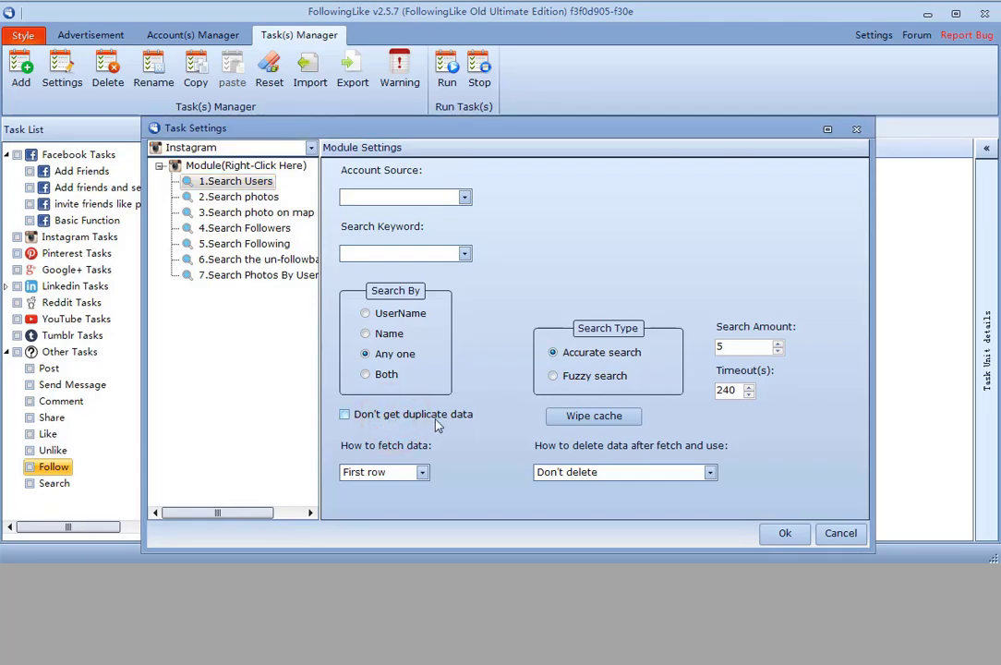
left_click(240, 195)
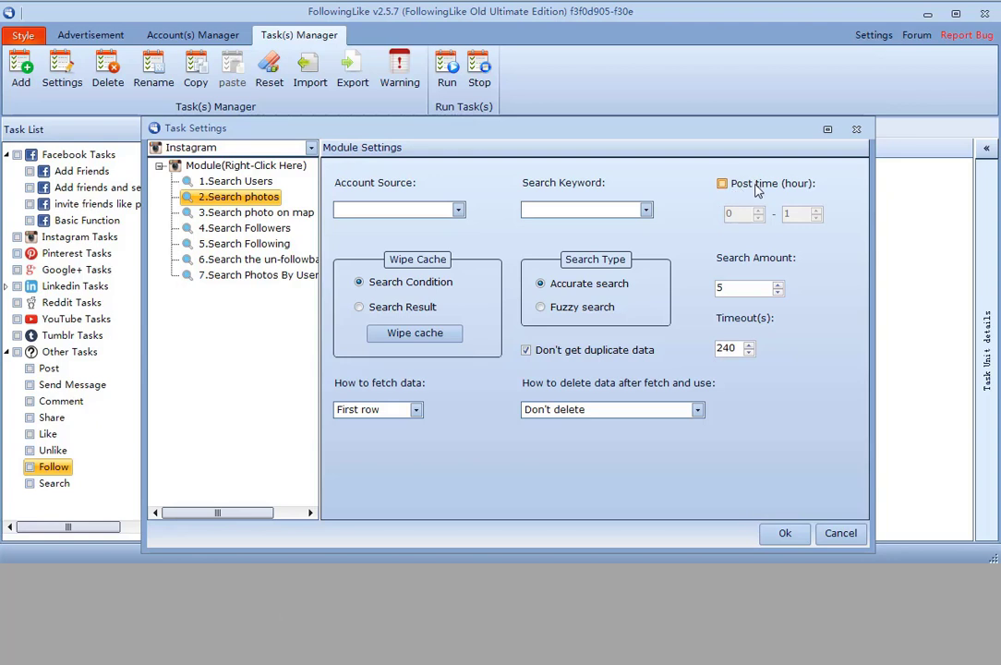
Review the Search Photos post-time filter, then switch to the Search photo on map module.
left_click(722, 183)
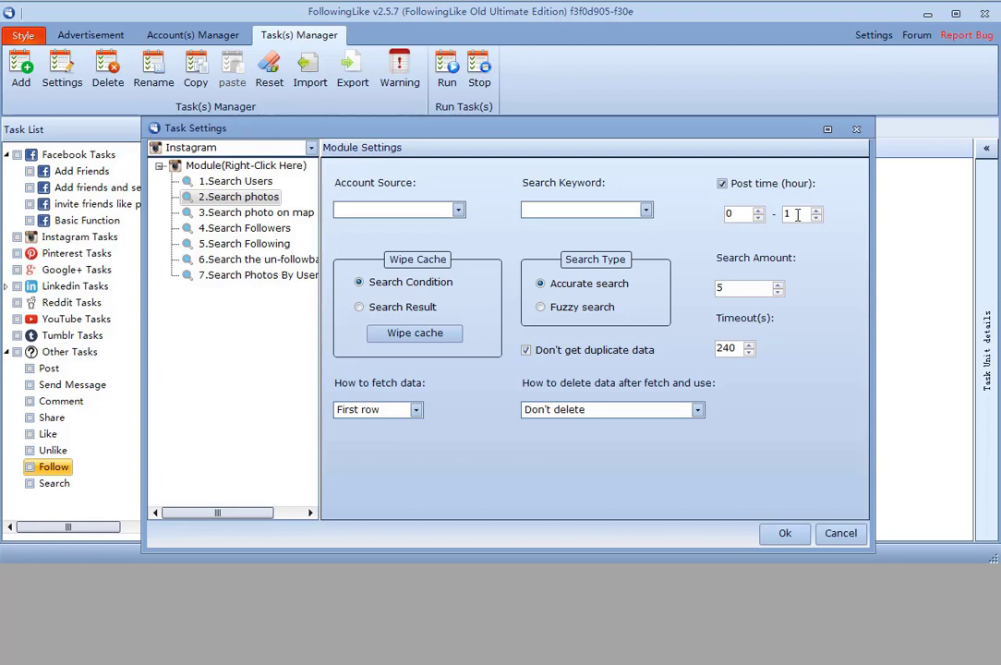
left_click(262, 212)
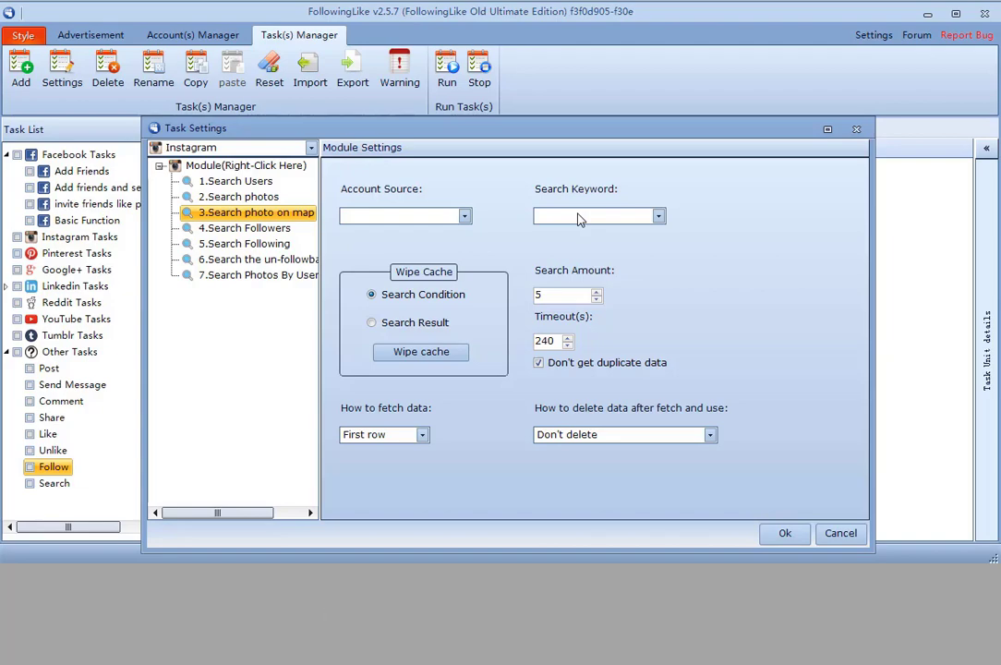
Select 4.Search Followers in the Instagram module tree to show its settings.
left_click(244, 227)
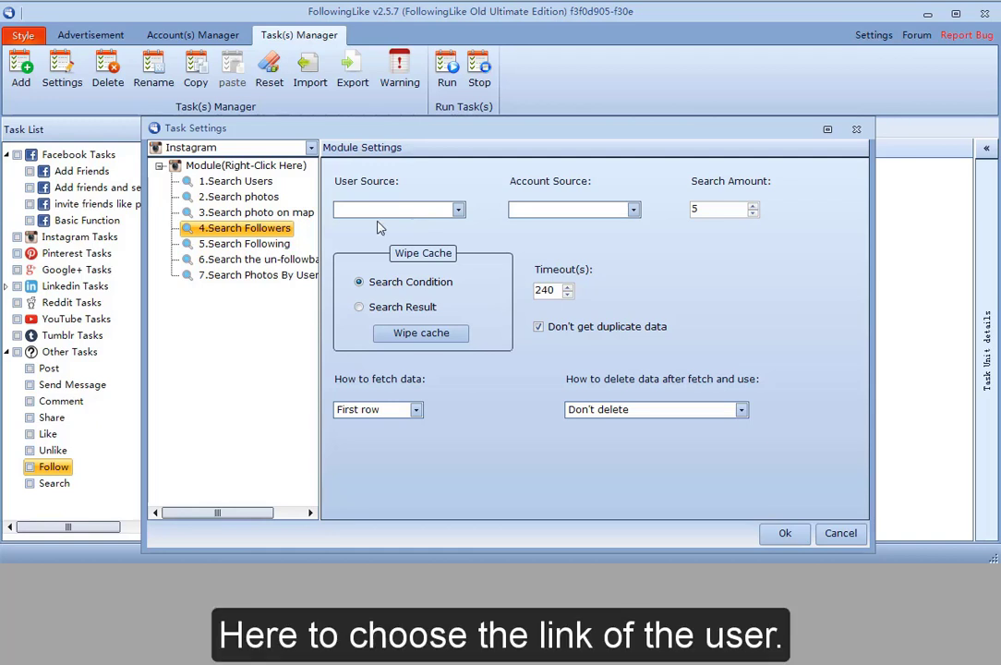
mouse_move(406, 194)
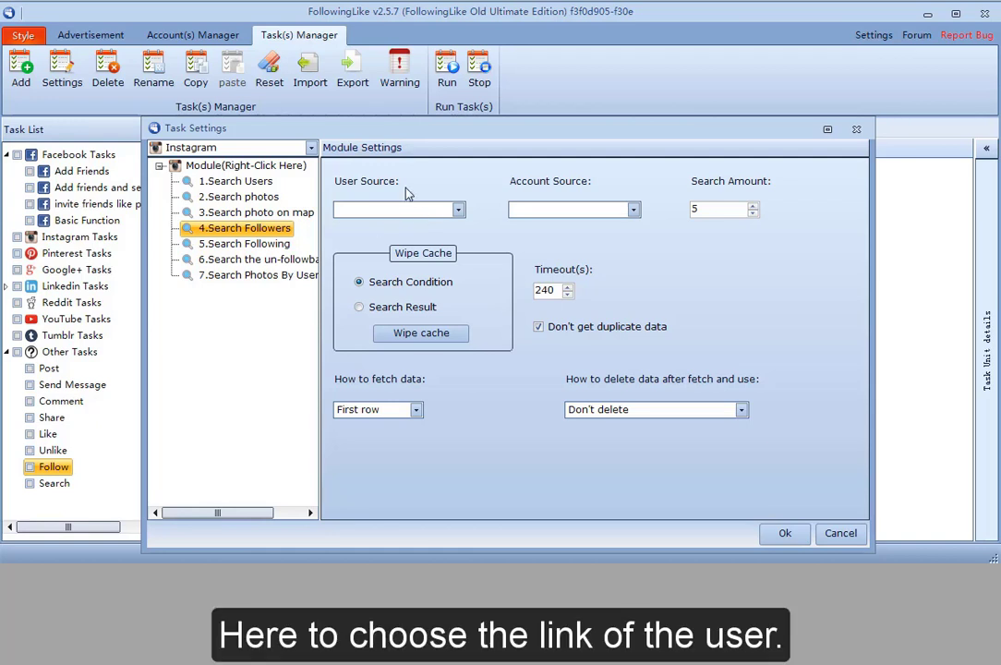
Select 5.Search Following, then 6.Search the un-followback users in the module tree.
left_click(247, 244)
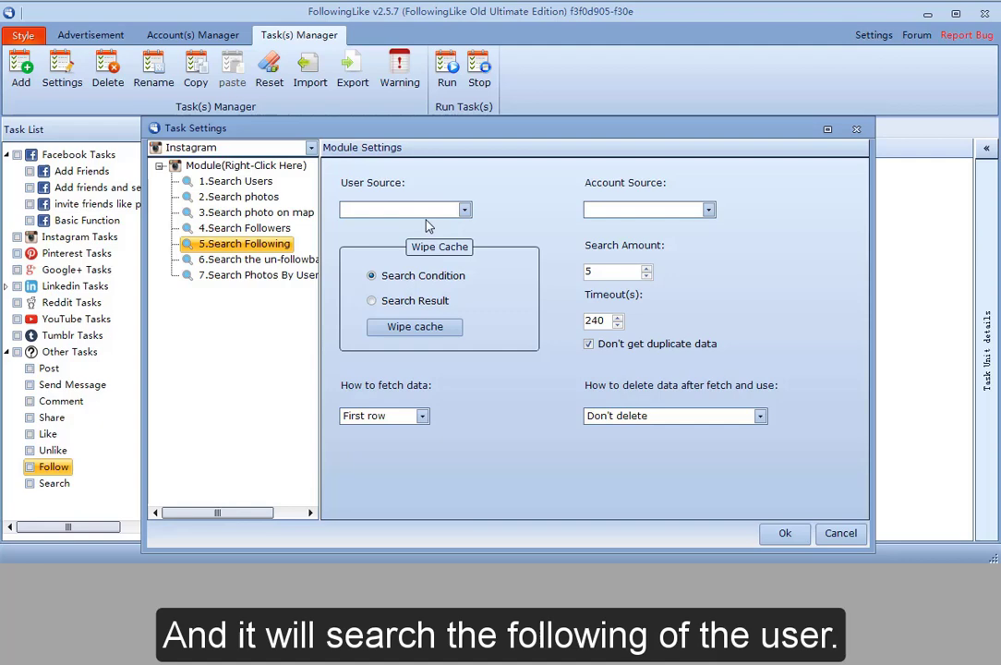
mouse_move(436, 211)
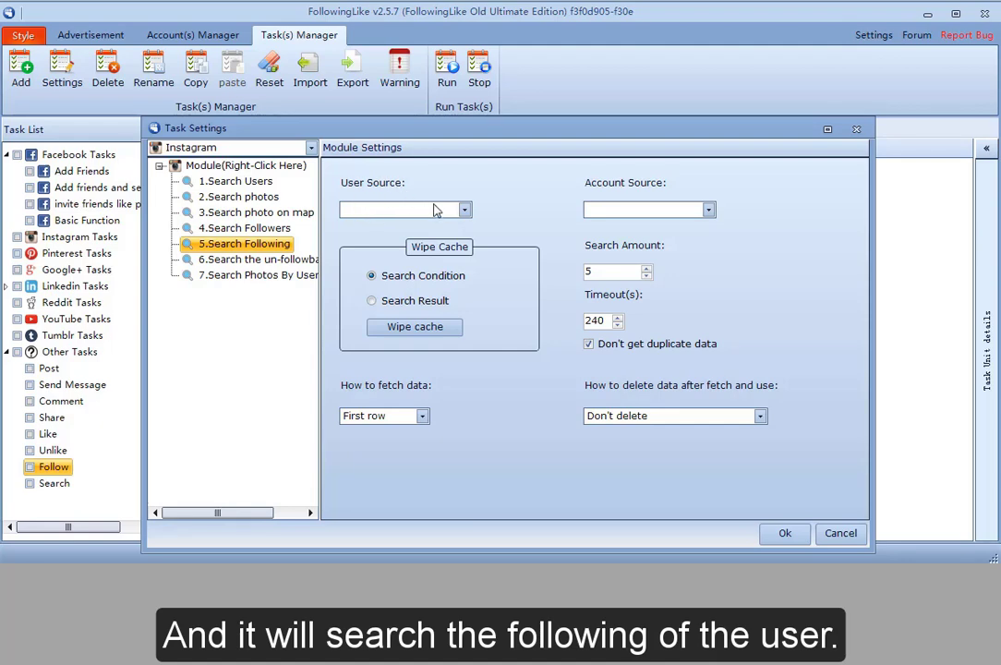
mouse_move(387, 215)
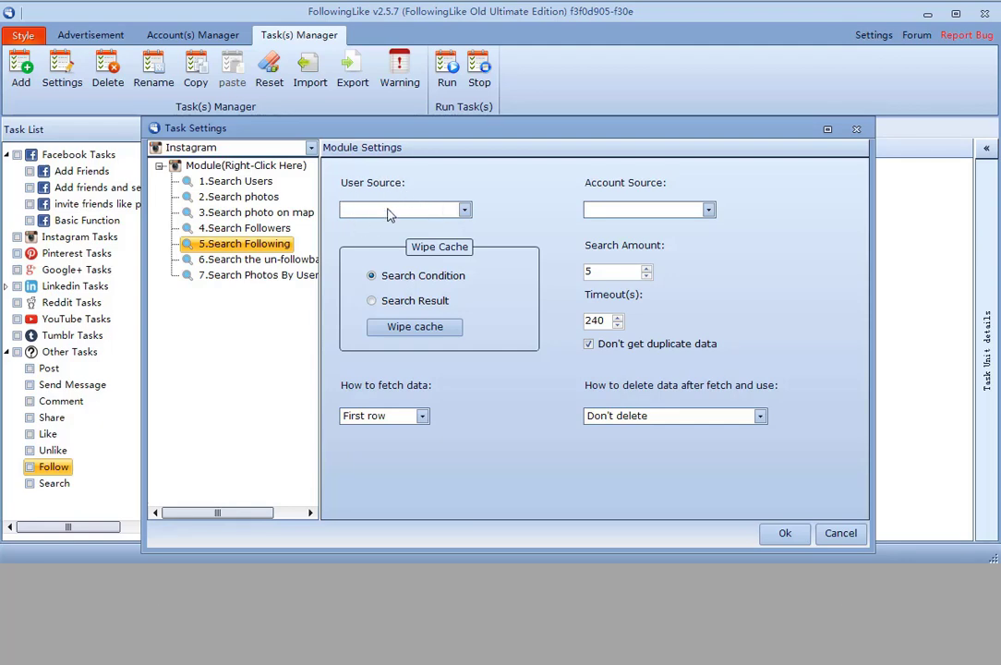
left_click(256, 259)
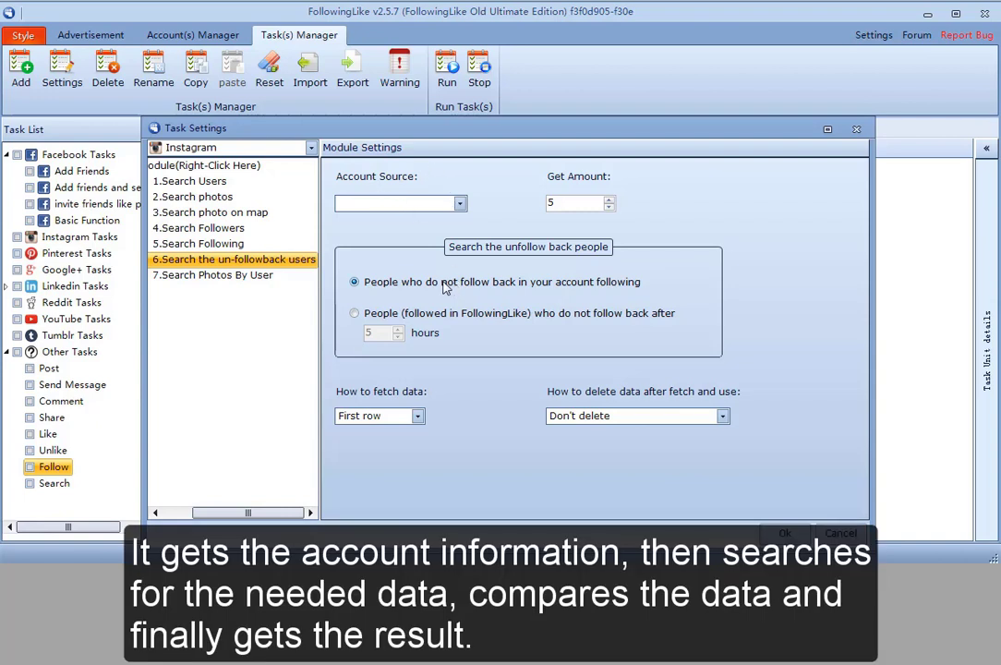
mouse_move(491, 288)
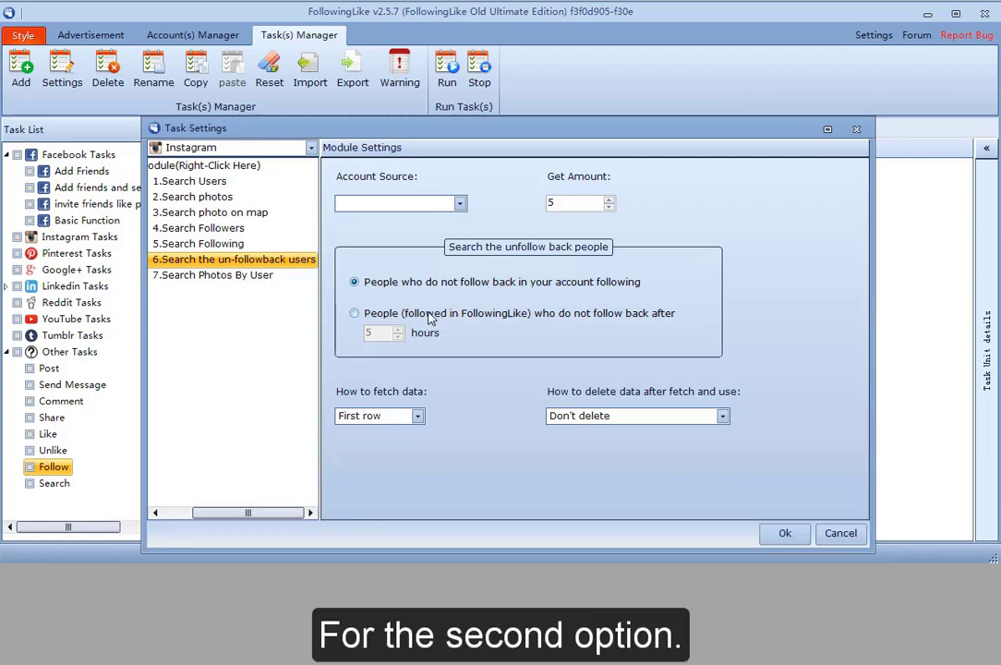
Select 7.Search Photos By User in the Instagram module tree.
left_click(354, 314)
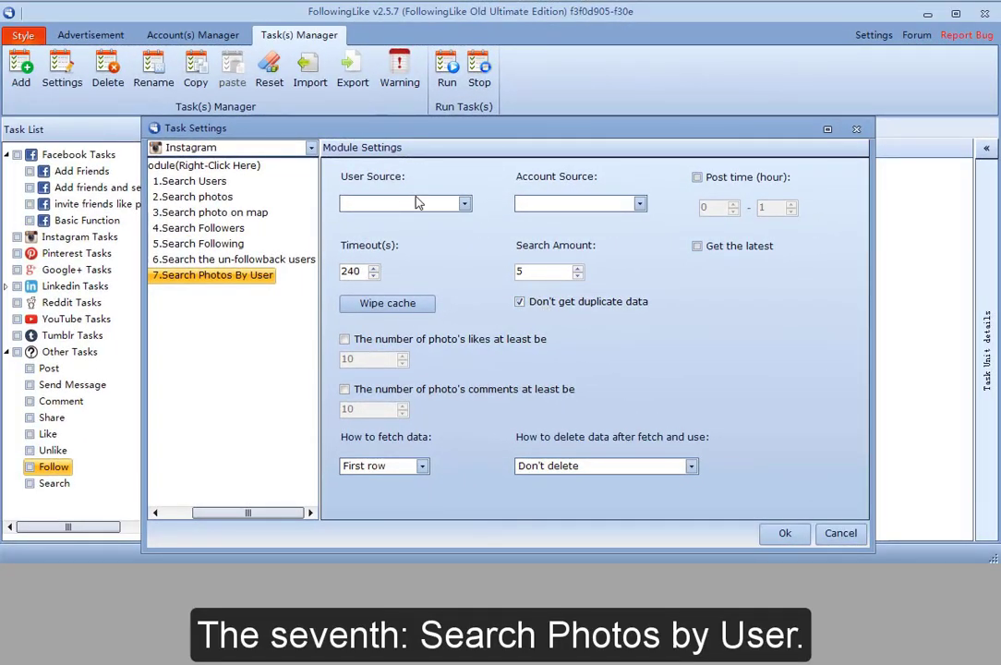
mouse_move(399, 183)
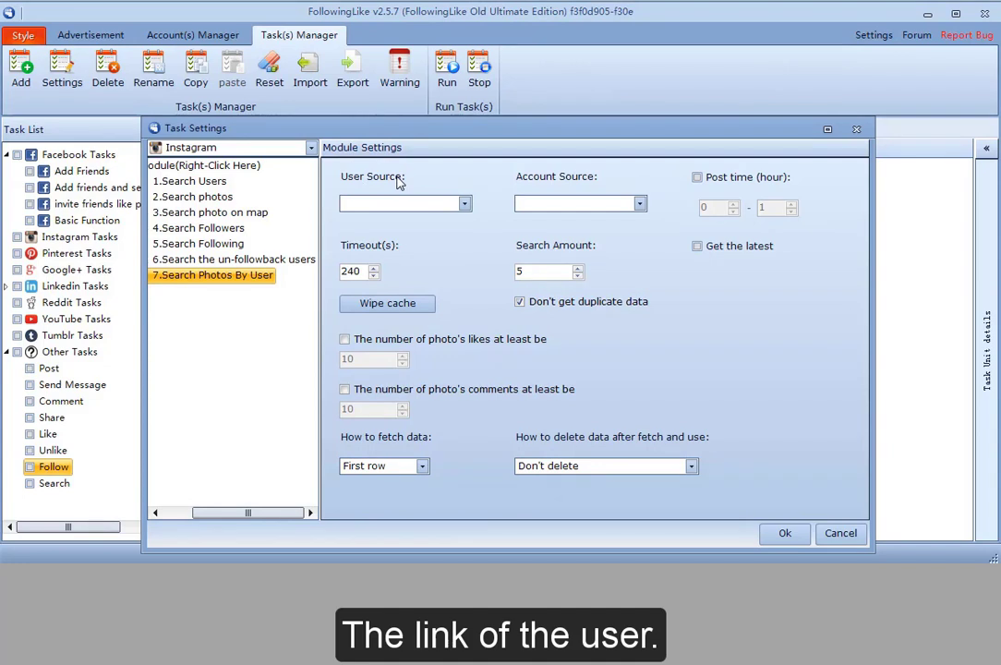
mouse_move(410, 355)
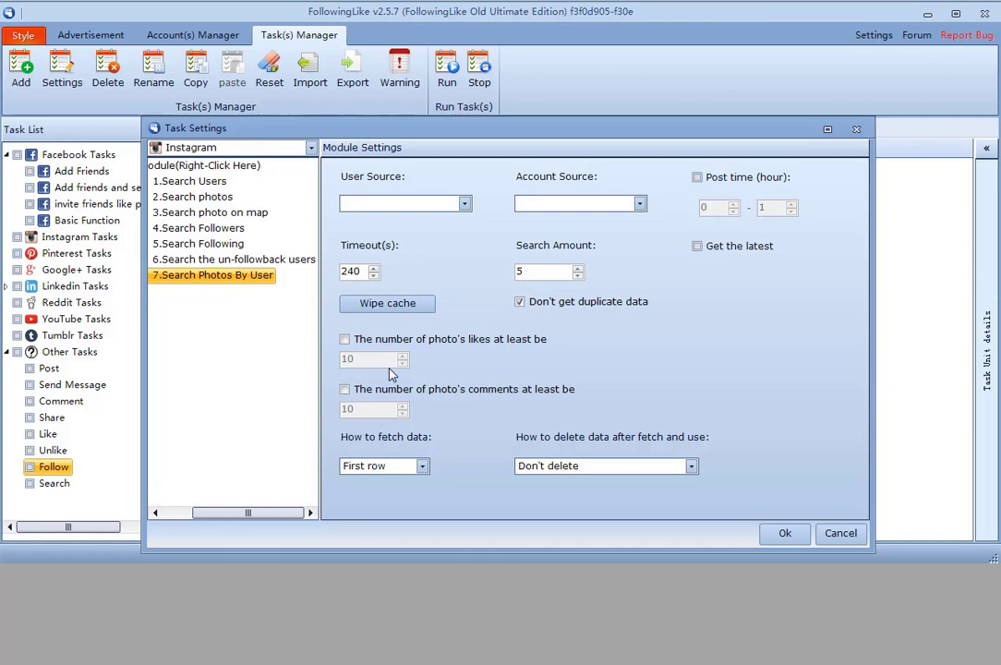
mouse_move(473, 347)
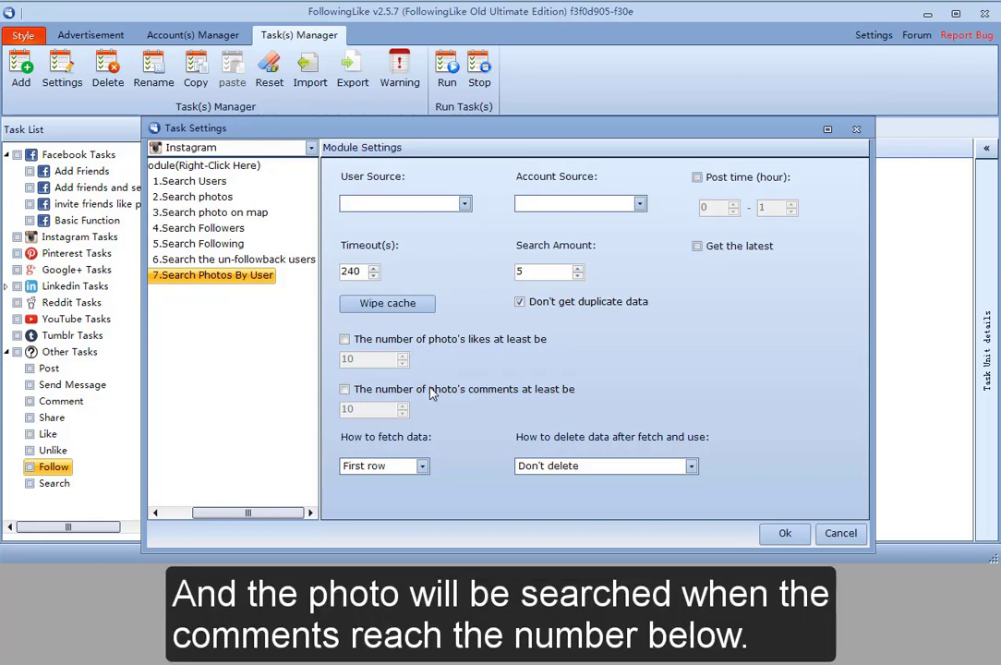
mouse_move(443, 408)
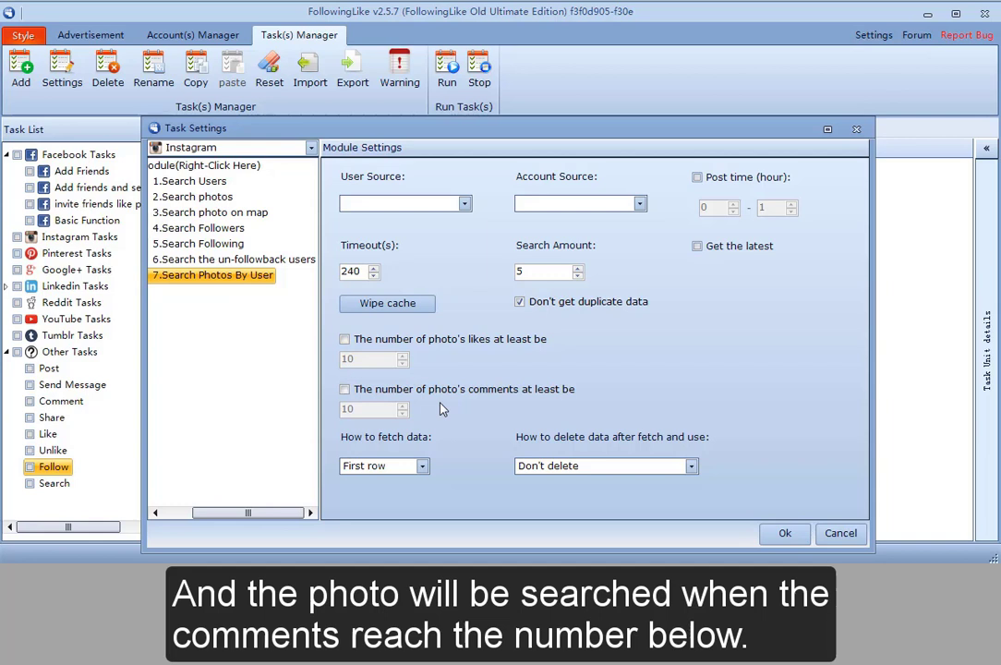
mouse_move(690, 247)
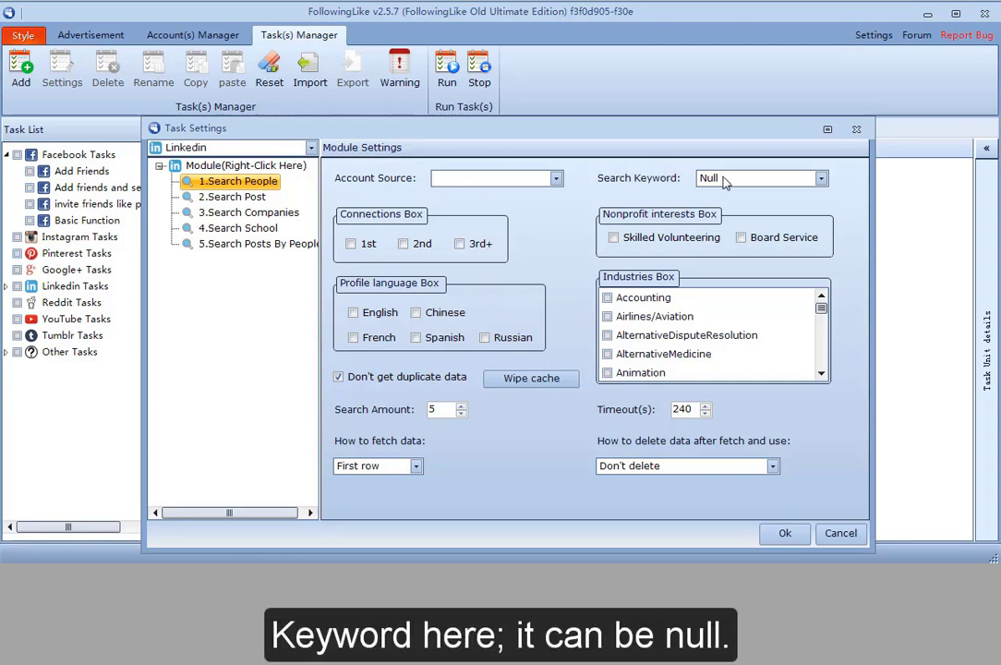
Tick 1st, 2nd and 3rd+ in the LinkedIn Search People Connections box.
left_click(730, 177)
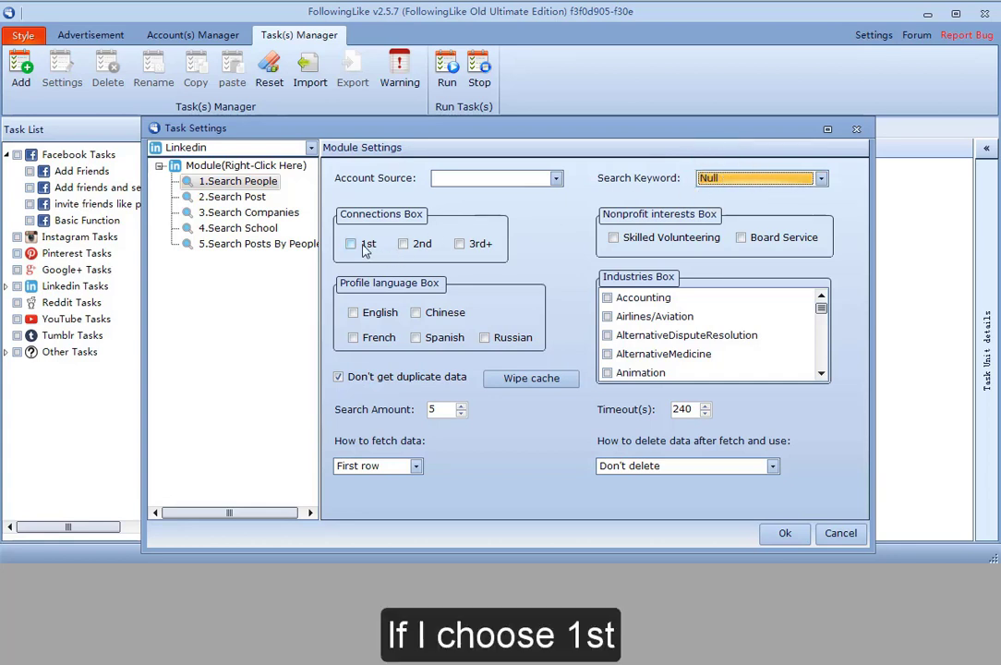
left_click(351, 243)
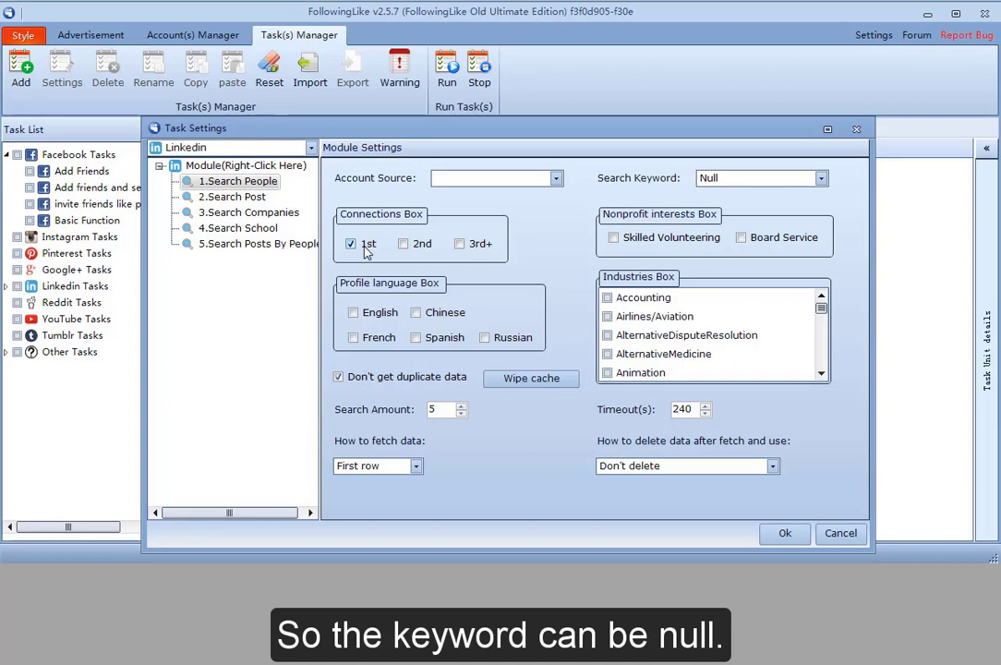
left_click(402, 244)
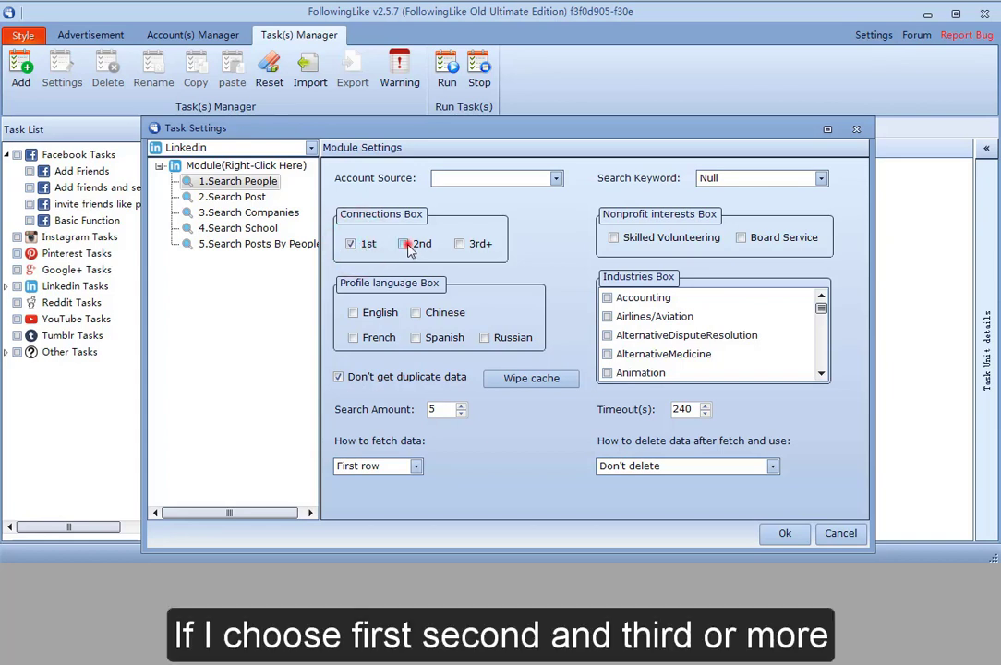
left_click(458, 244)
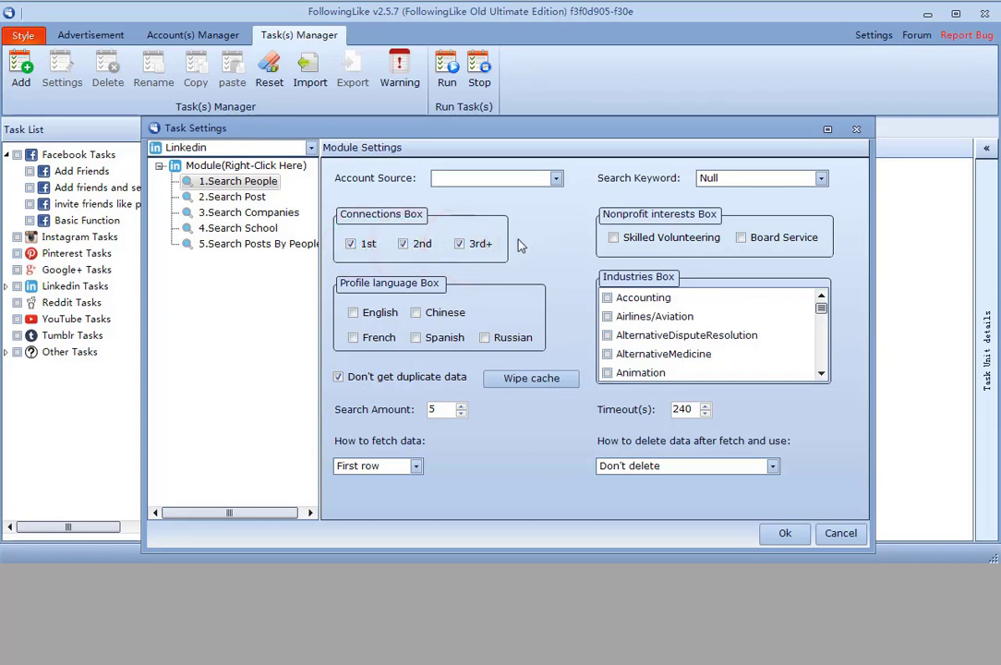
left_click(820, 177)
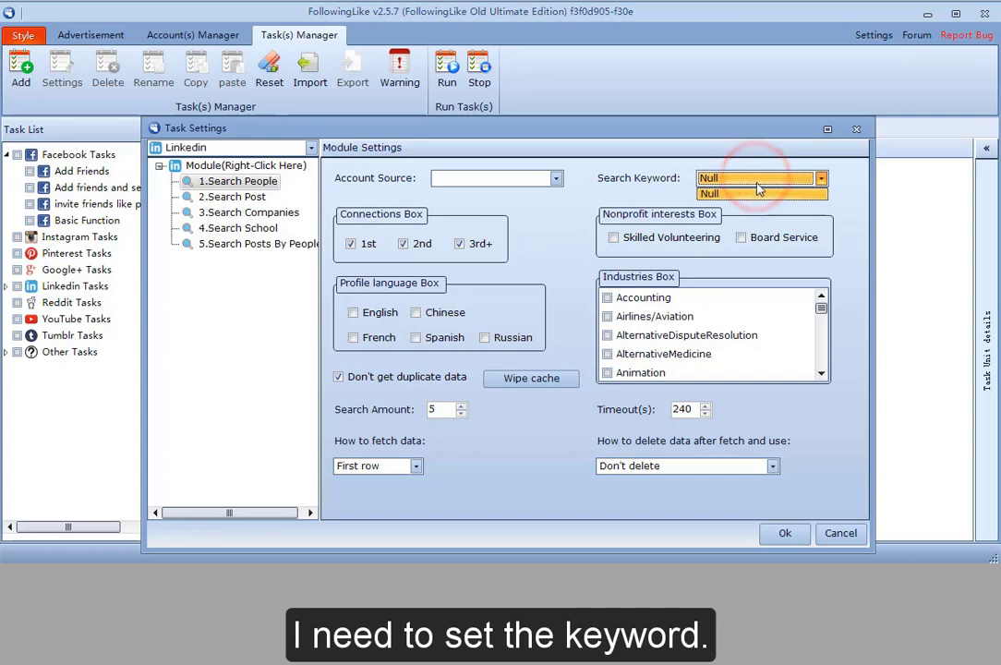
Keep Search Keyword Null, set Search Amount 500 and Timeout 4000 seconds.
left_click(755, 193)
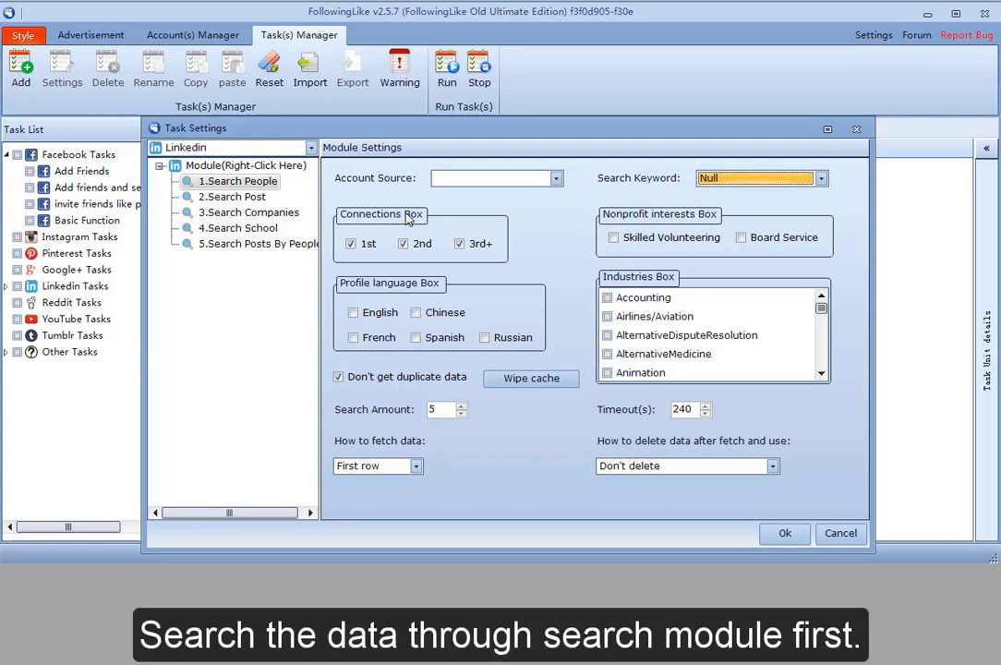
left_click(439, 410)
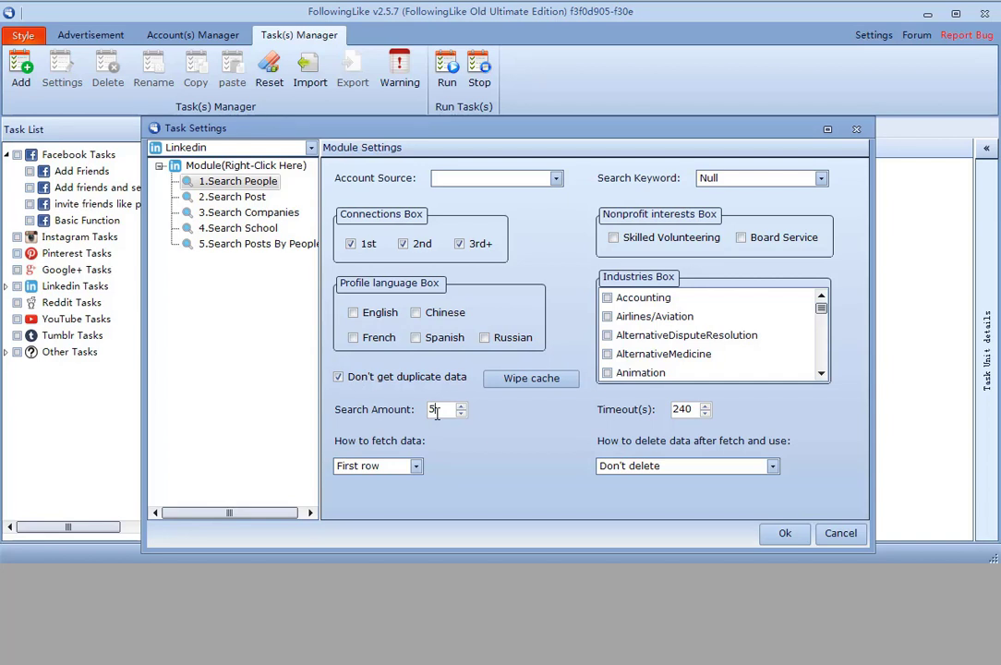
type("500")
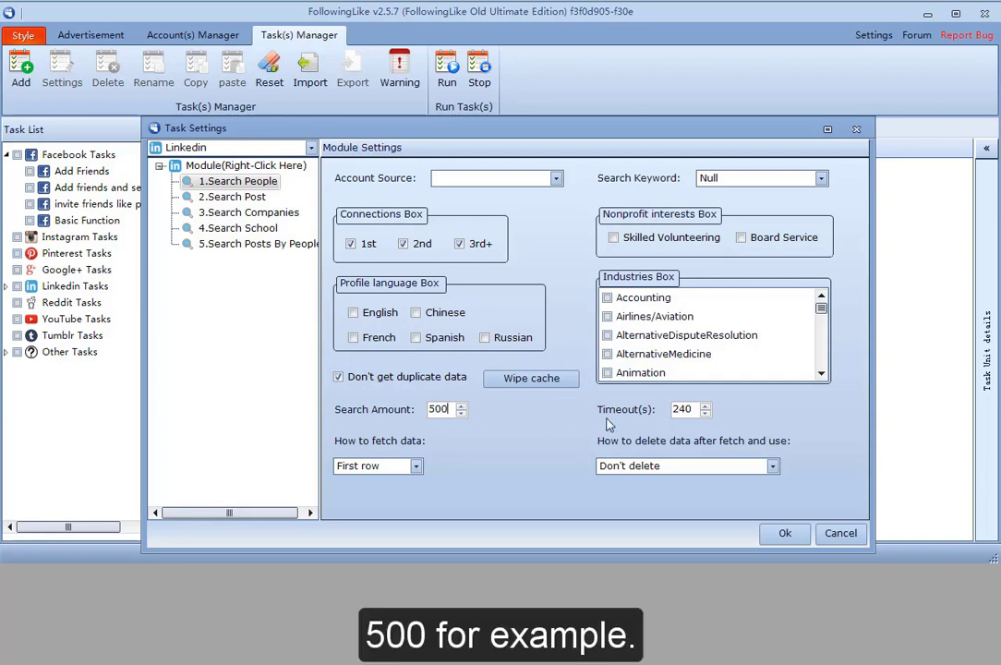
type("4000")
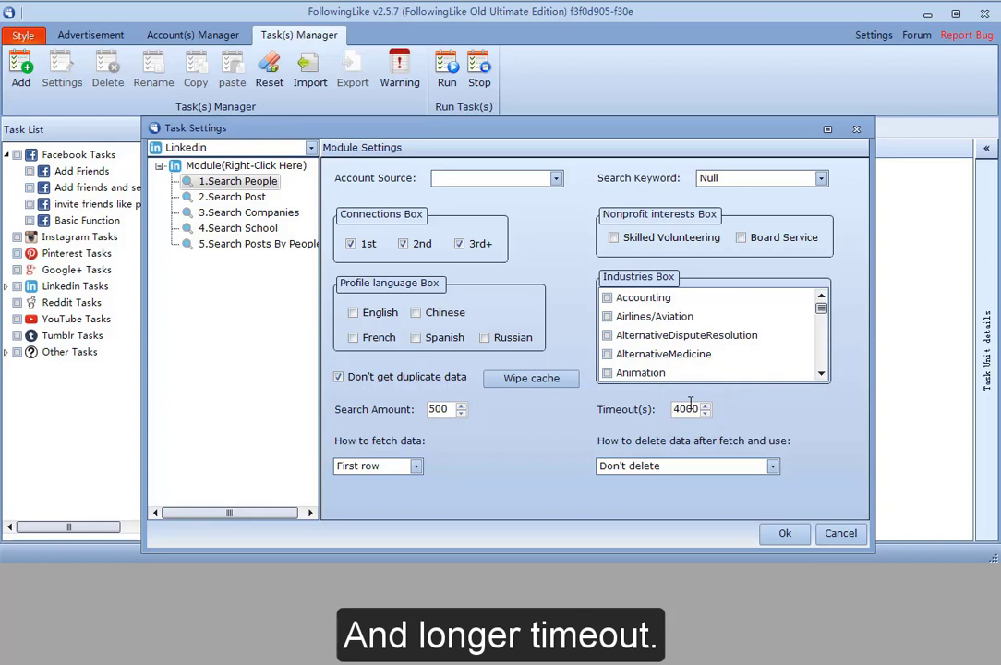